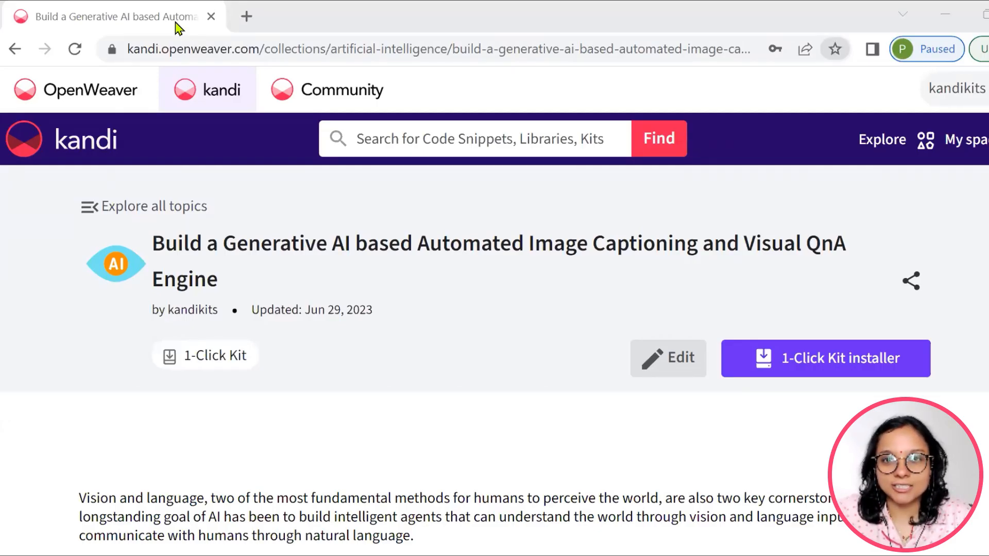
mouse_move(467, 388)
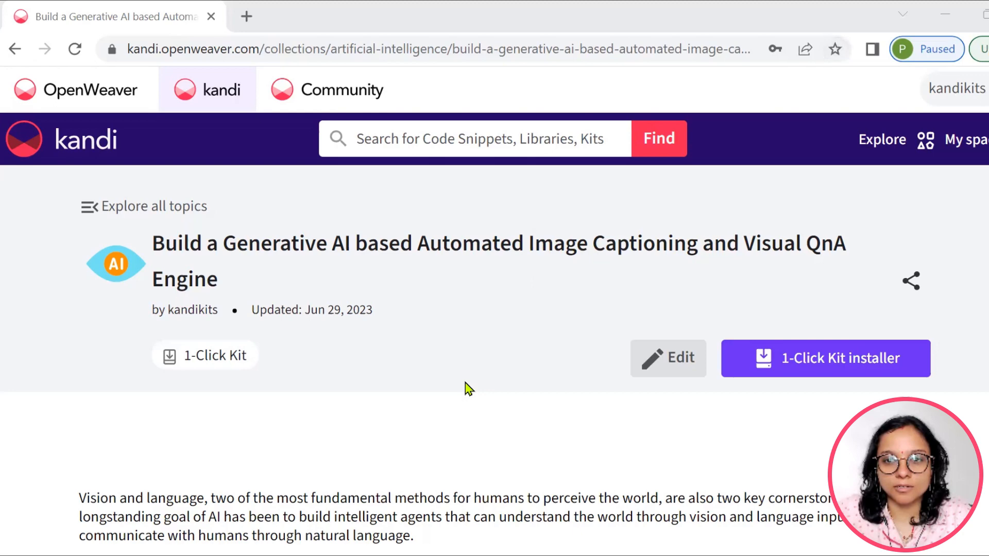
Scroll down and download the 1-Click Kit installer for image captioning.
scroll(down, 3)
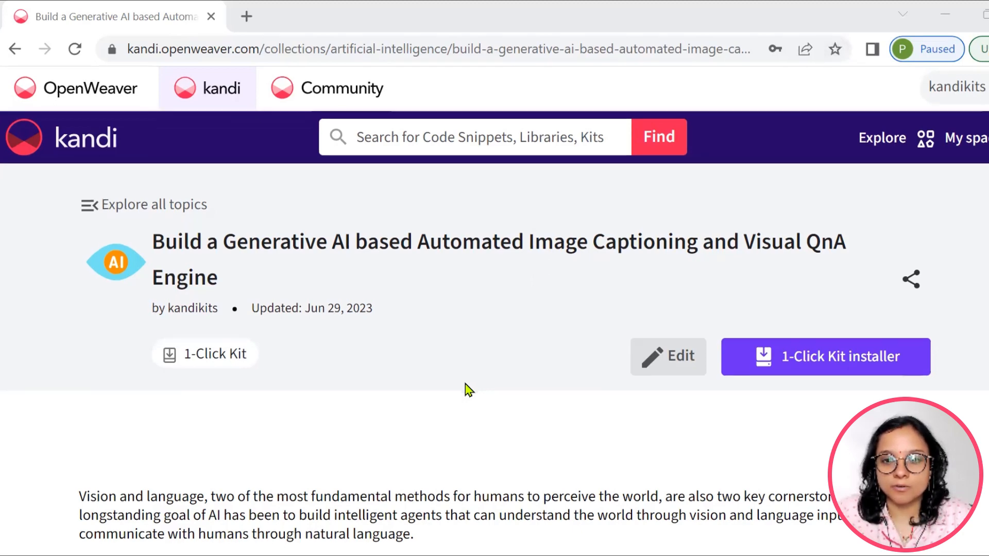
scroll(down, 3)
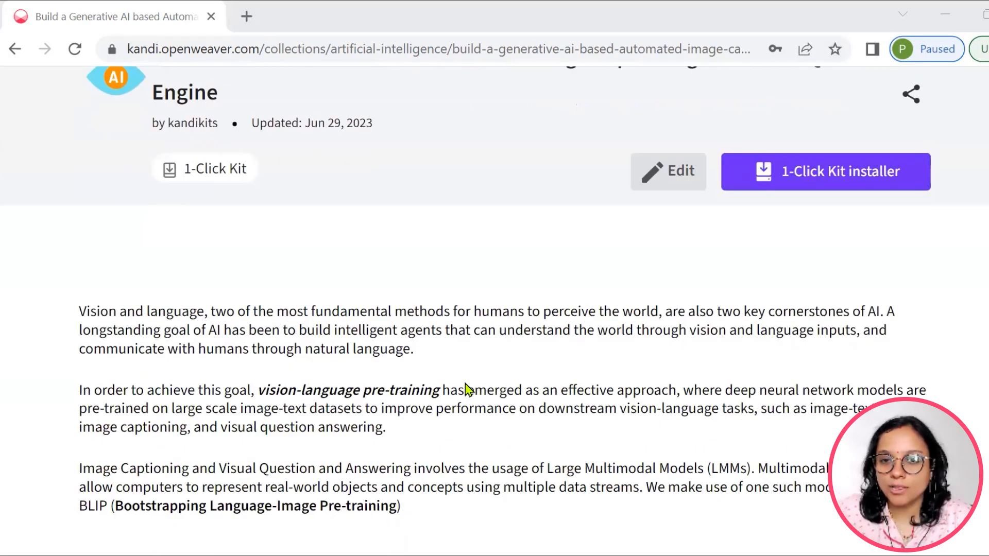
scroll(down, 3)
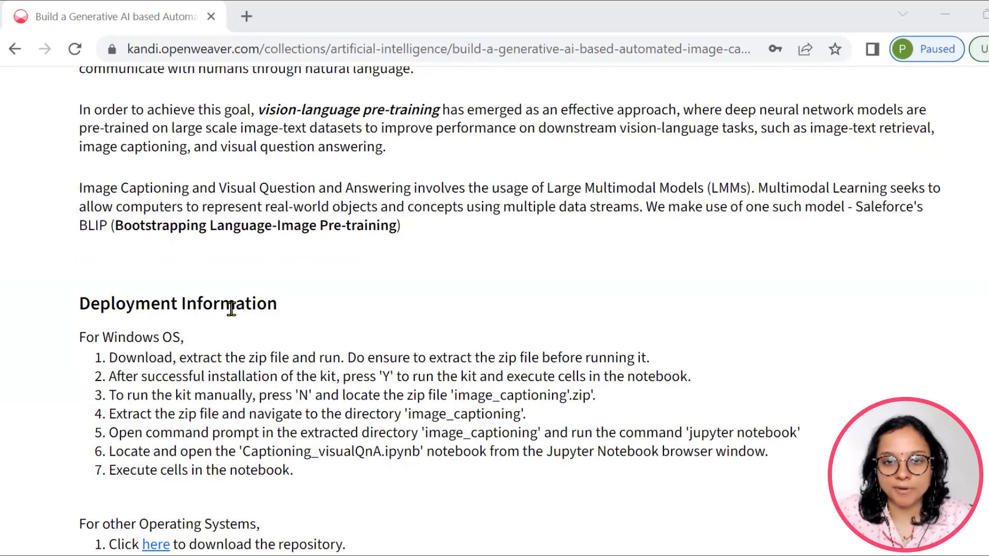
scroll(down, 3)
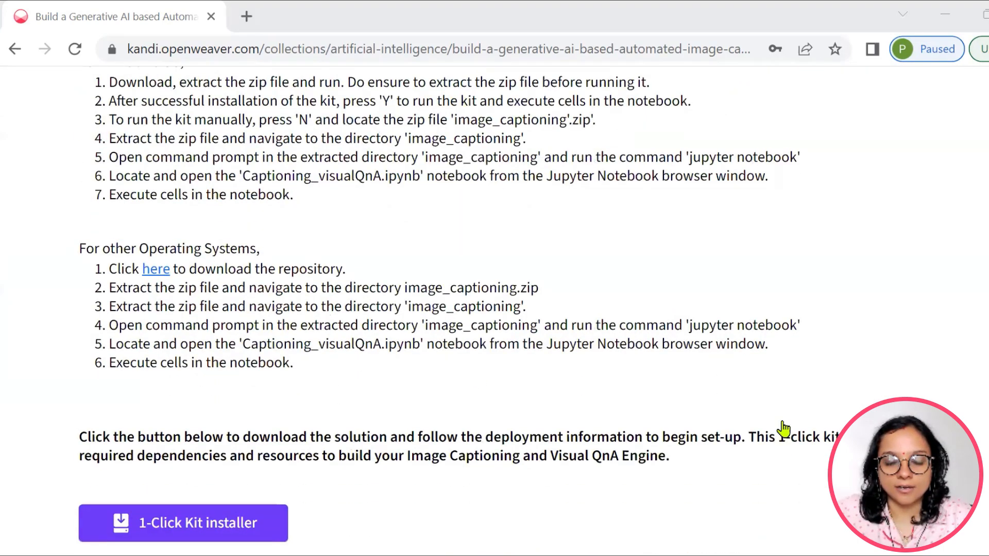
scroll(down, 3)
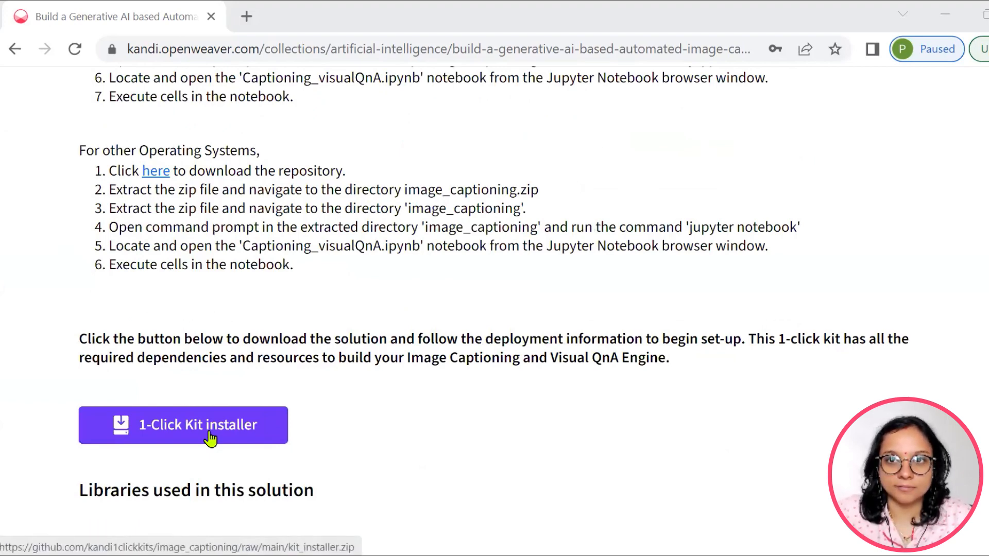
click(182, 425)
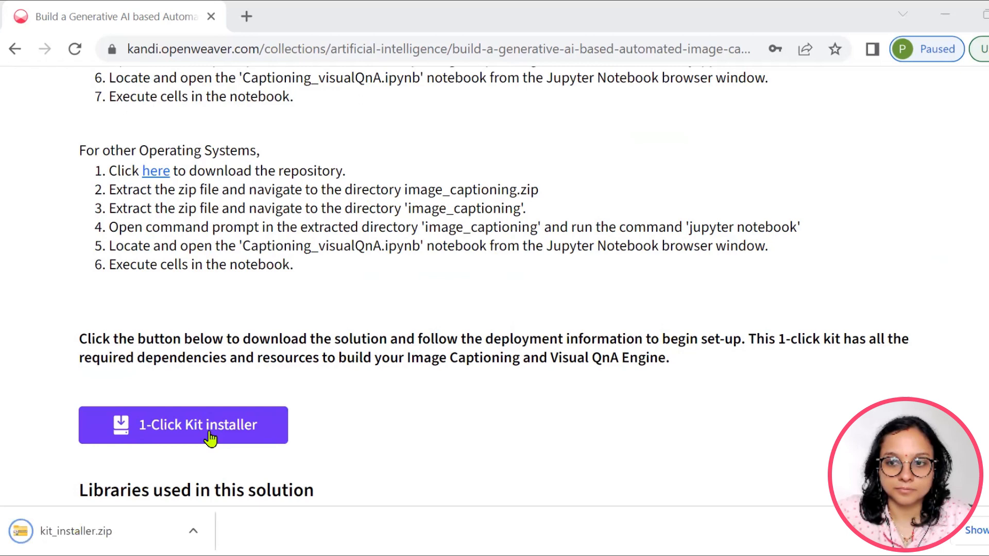
mouse_move(87, 548)
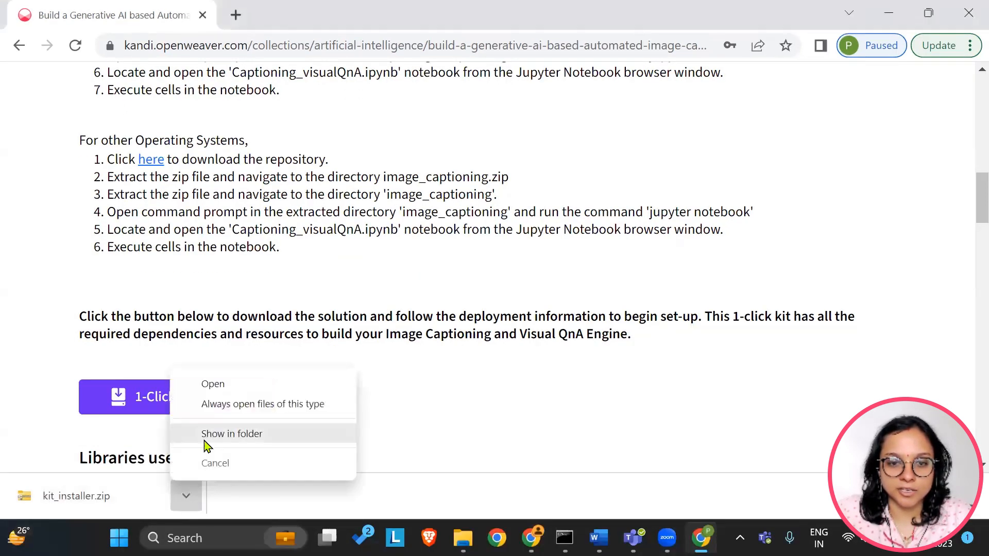
Extract kit_installer.zip in its folder and select image_captioning.bat.
click(232, 433)
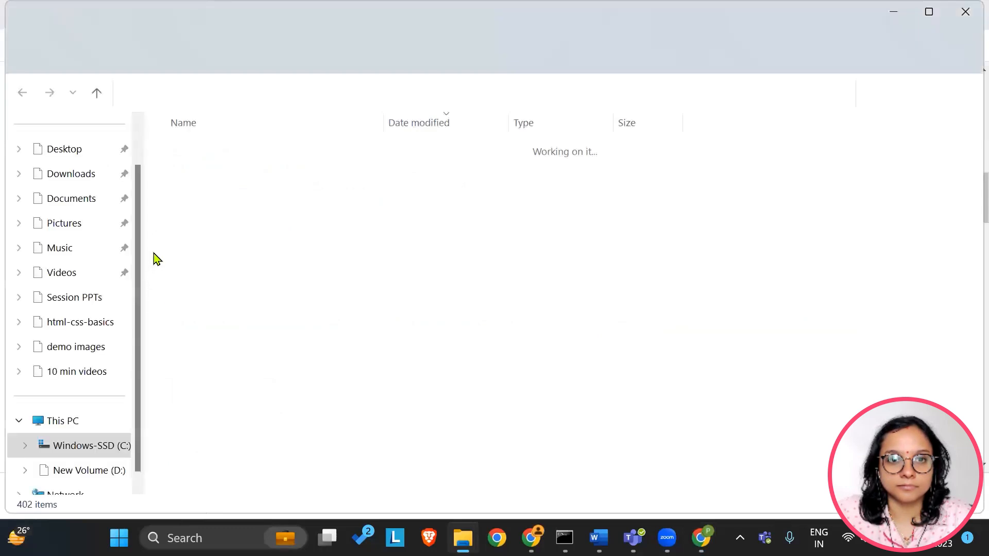
right_click(168, 169)
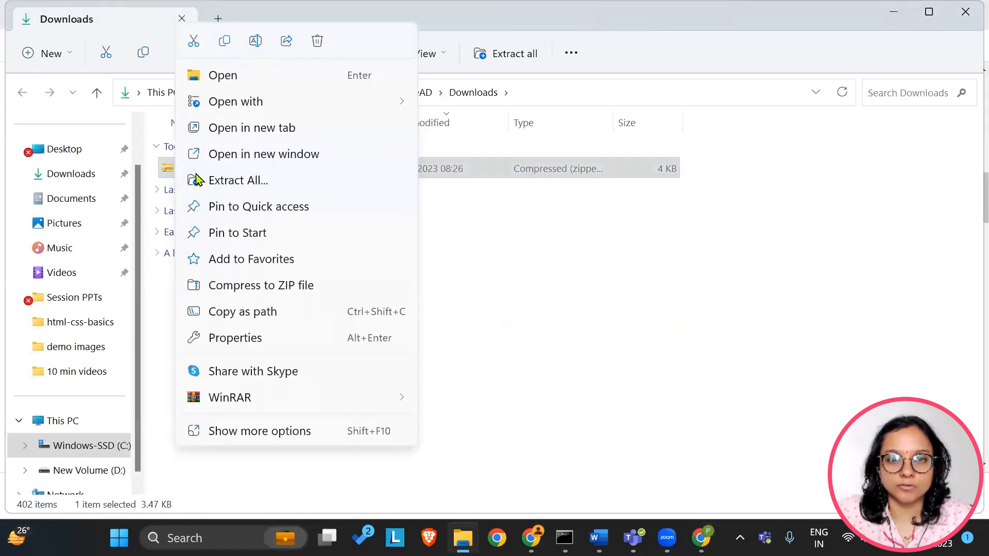
click(246, 191)
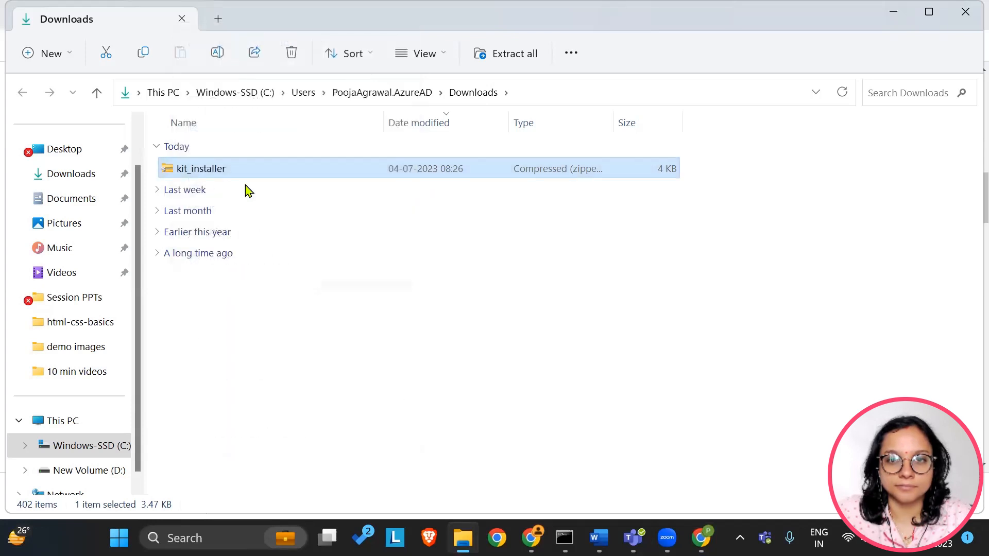
click(512, 53)
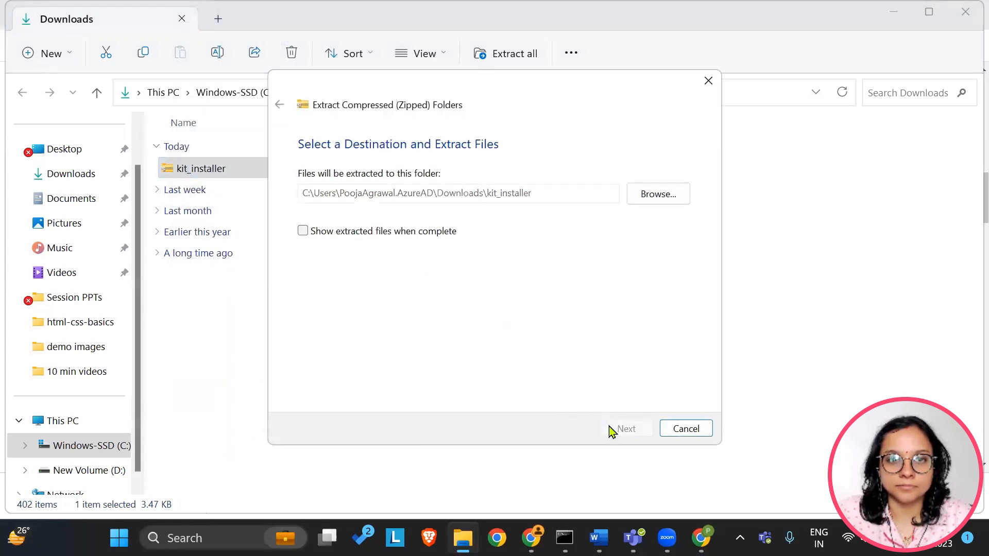
click(625, 428)
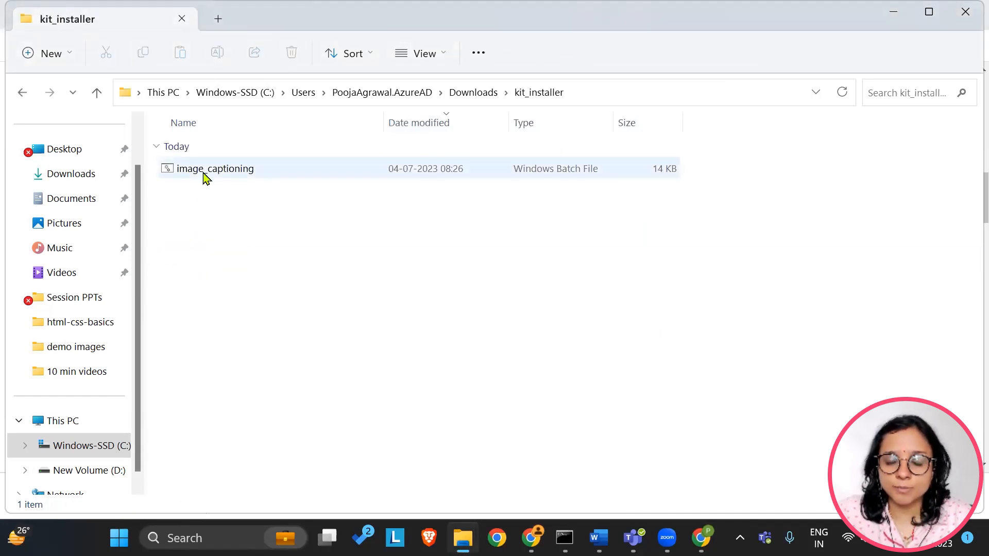
click(215, 169)
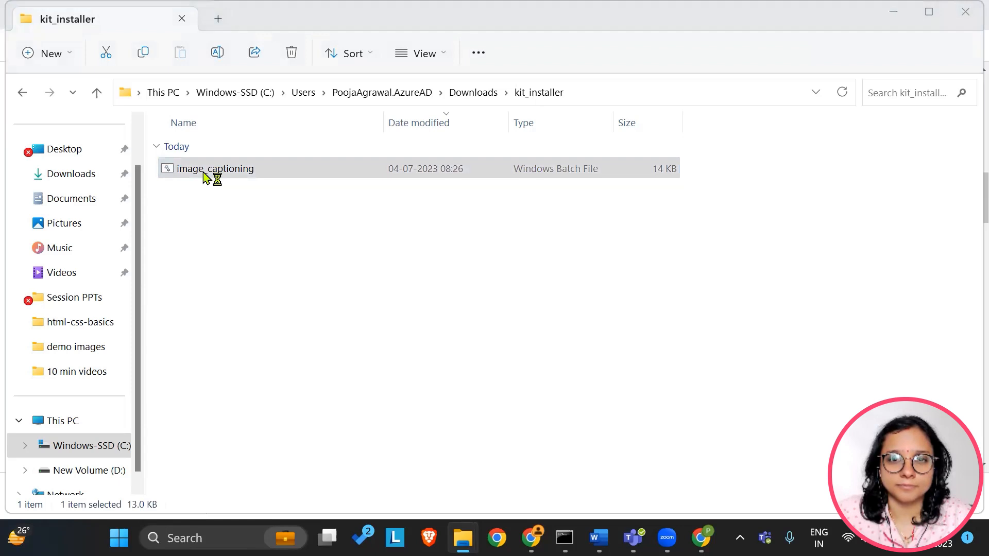
Run image_captioning.bat, allowing it past the SmartScreen warning.
double_click(215, 169)
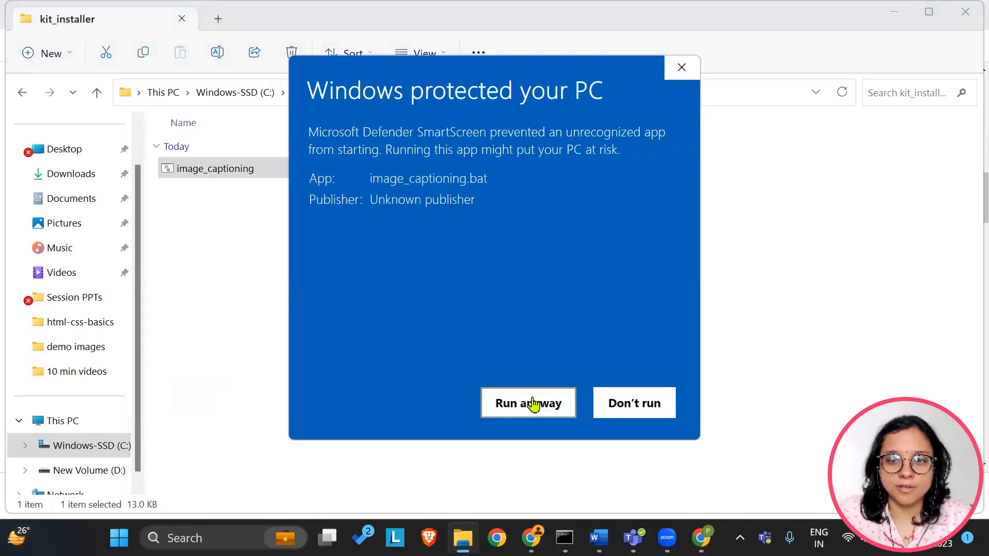
click(528, 402)
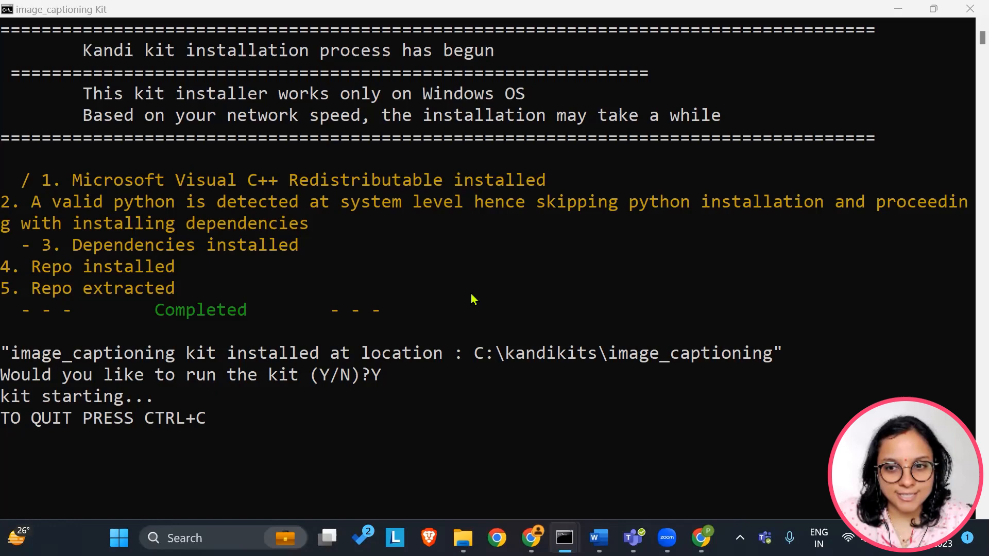
mouse_move(467, 302)
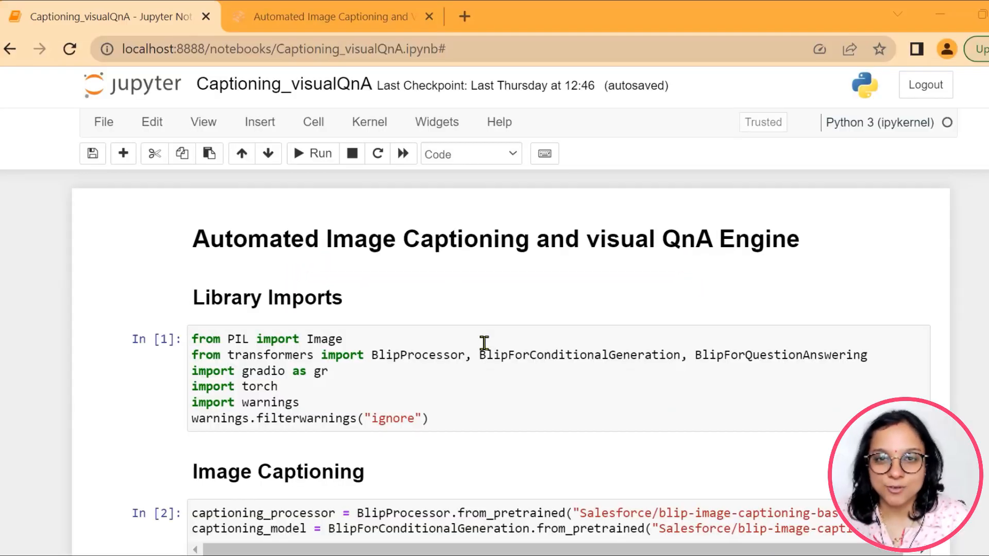
mouse_move(103, 122)
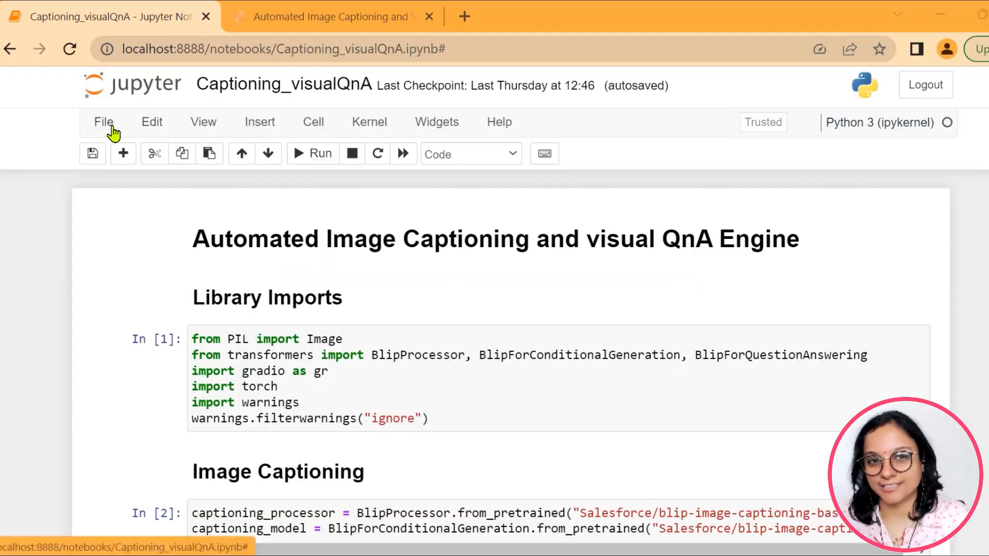
Create a new Python 3 notebook and open kandi.openweaver.com in a new tab.
click(103, 121)
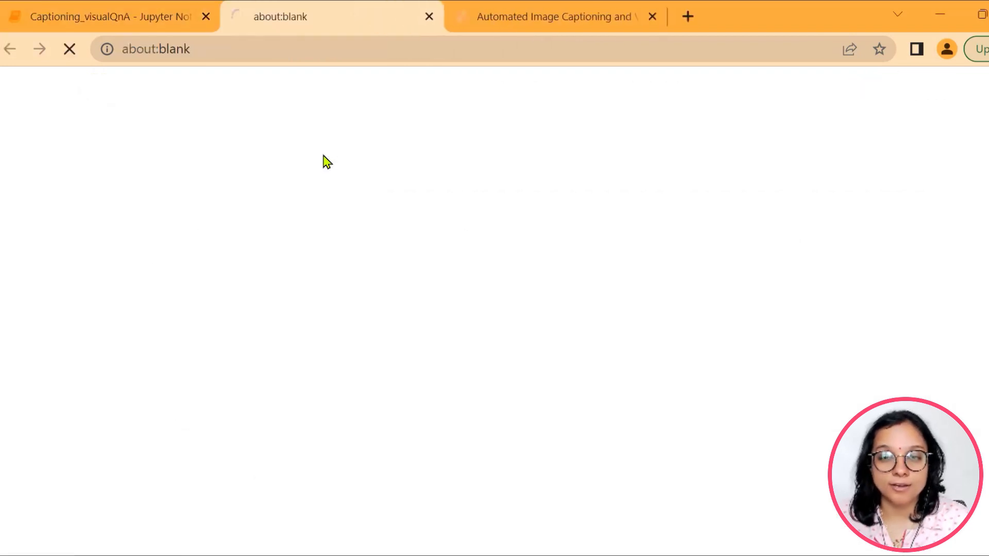
right_click(328, 17)
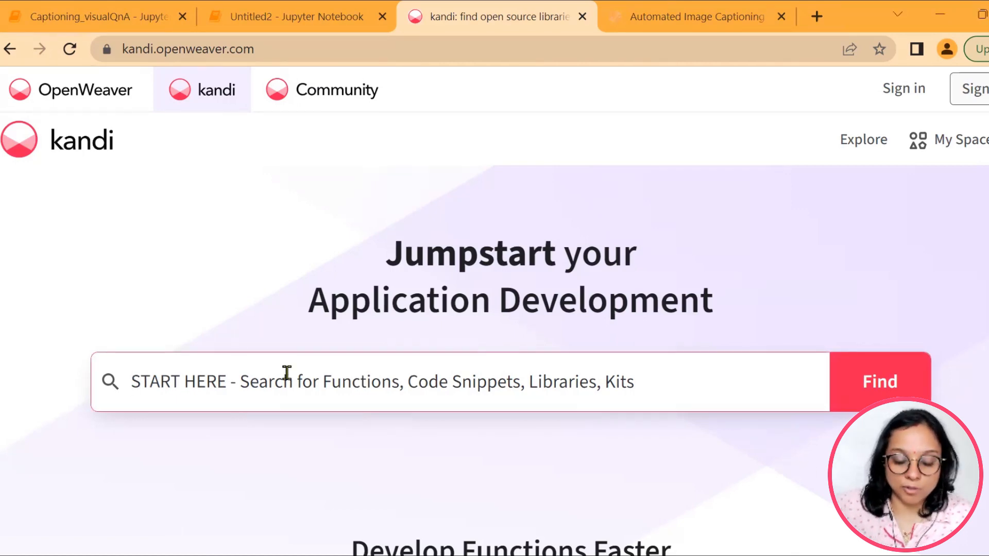
Search kandi for identifying image quality with OpenCV.
text(i)
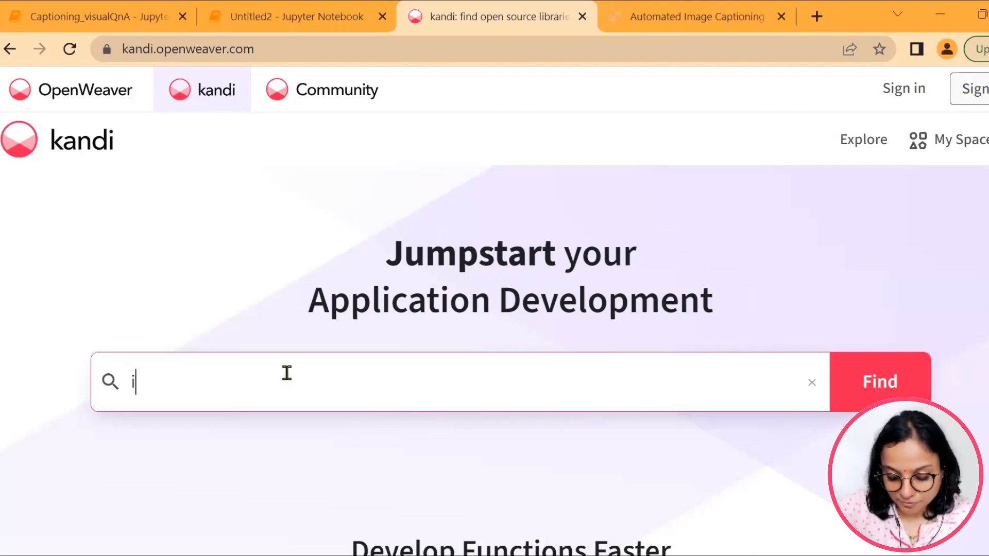
text(dentify)
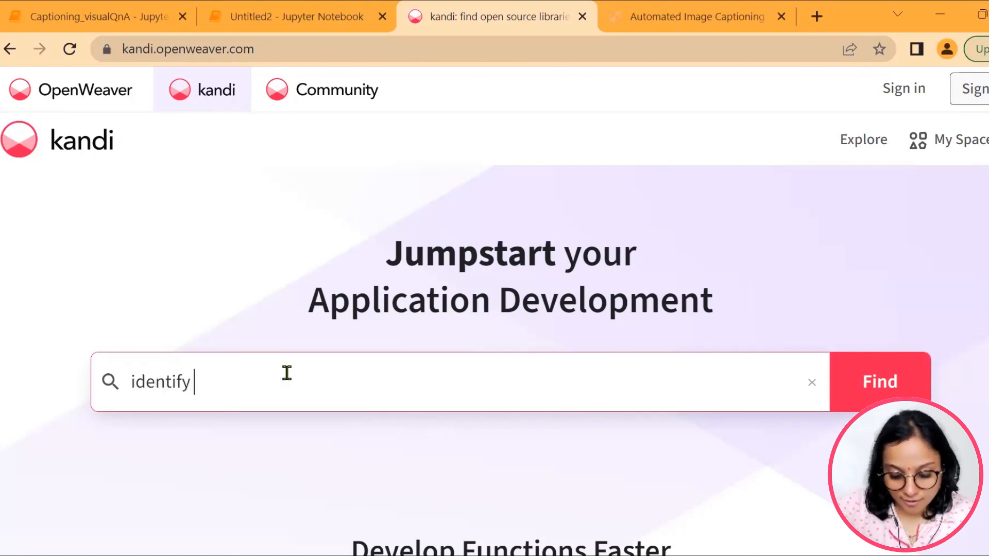
text(quality of an image using)
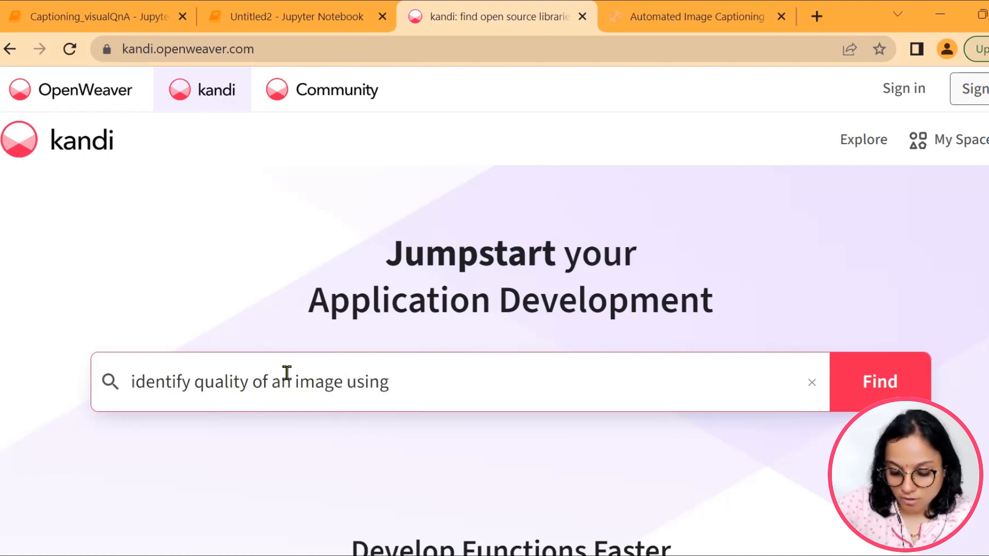
text(opencv)
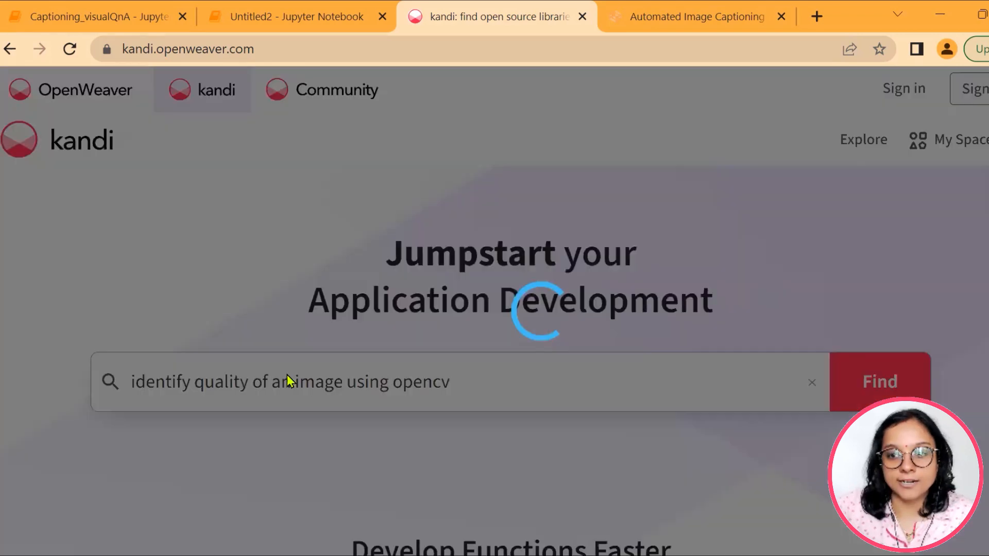
click(878, 381)
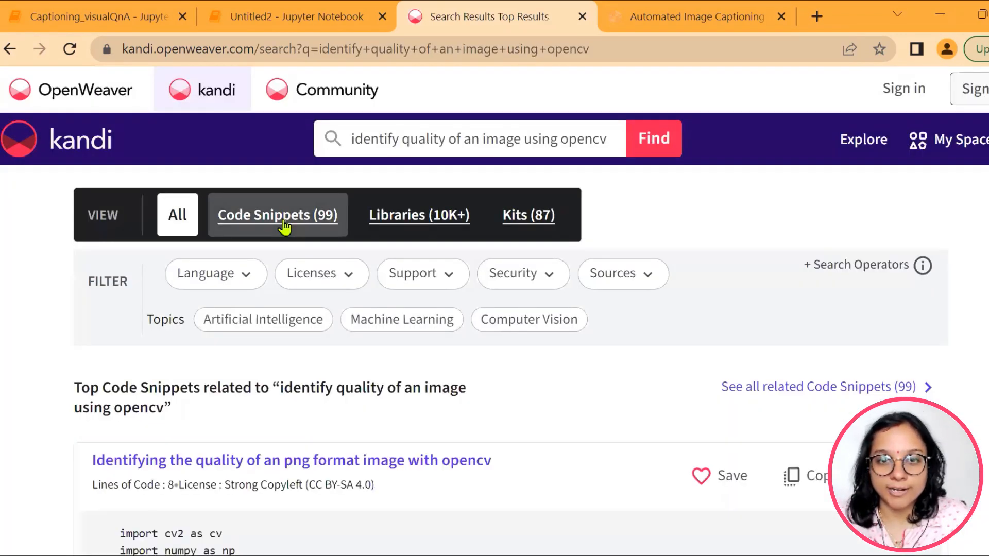
Filter to code snippets and copy the png image quality snippet.
click(277, 214)
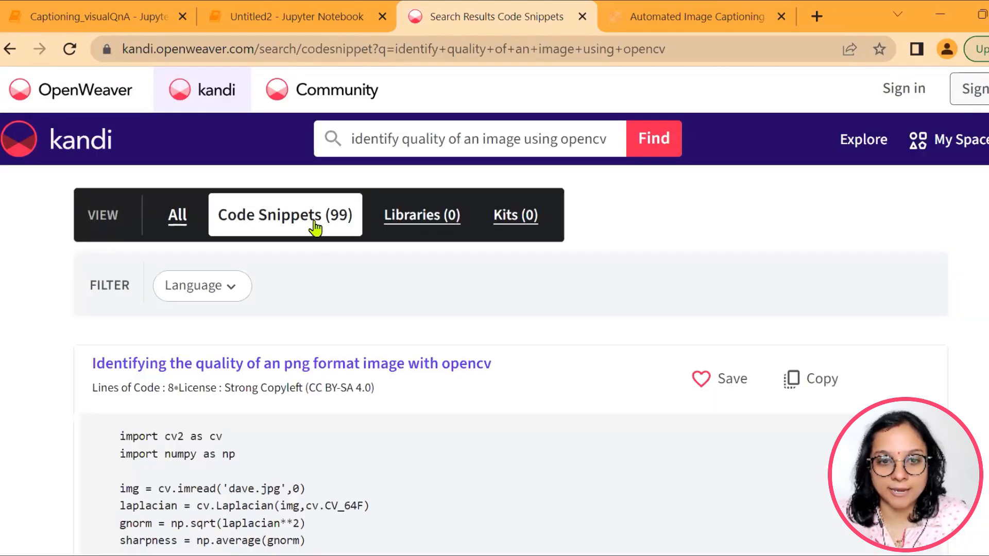
scroll(down, 3)
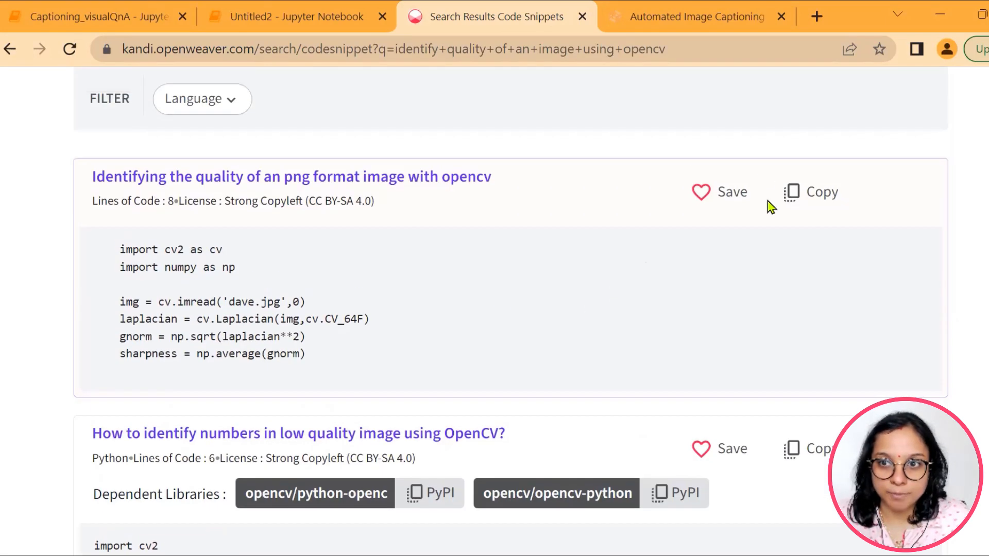
click(820, 192)
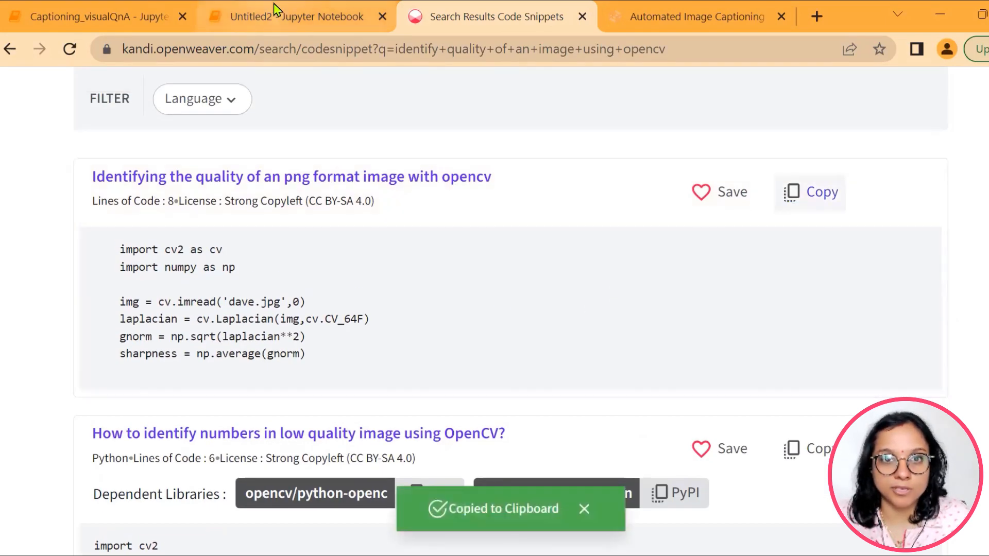
Paste the OpenCV snippet into Untitled2, replacing 'dave.jpg' with '1.png'.
click(295, 16)
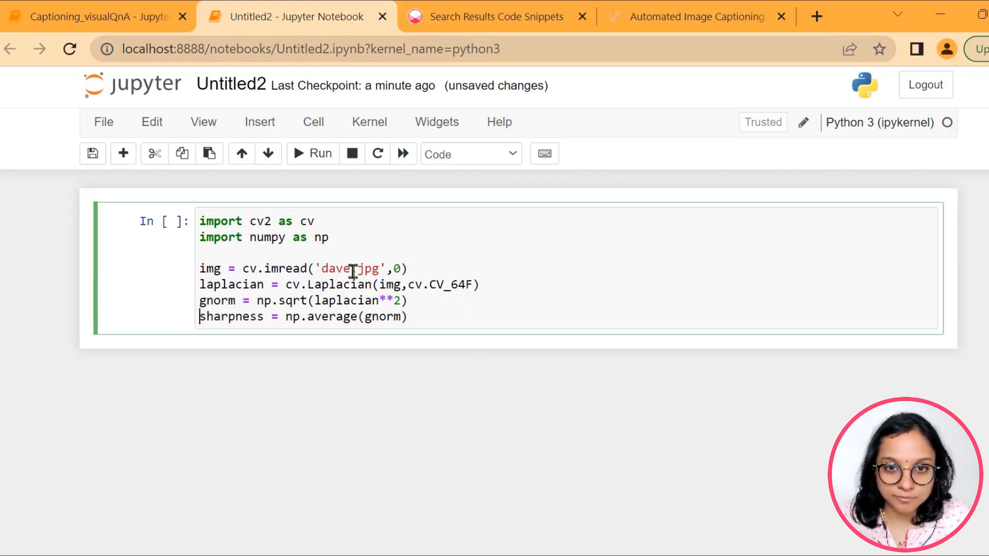
key(Backspace)
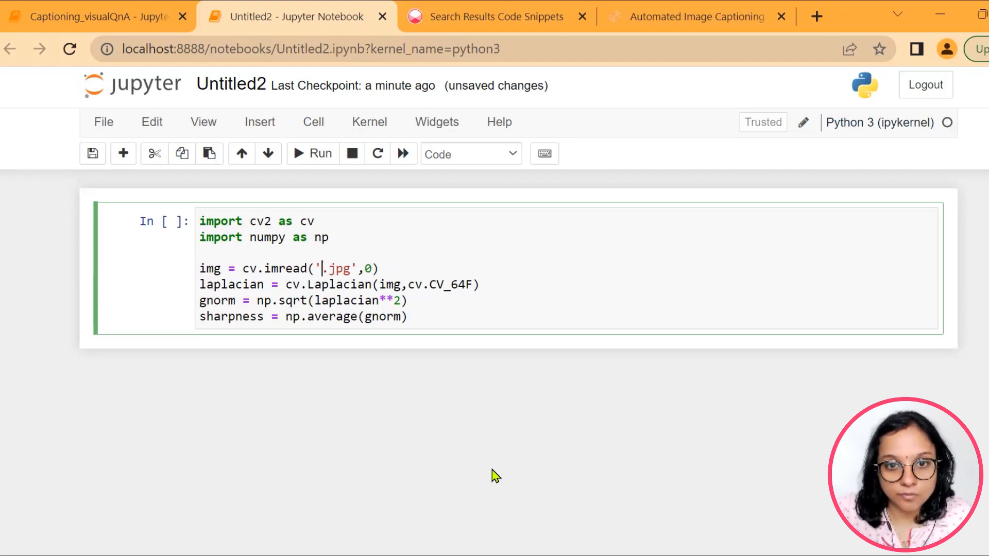
text(1)
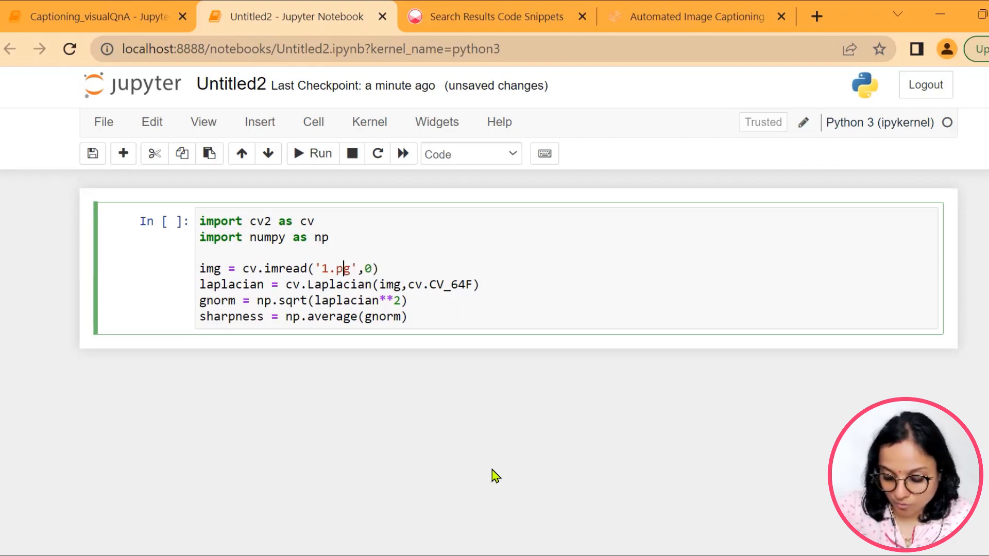
text(n)
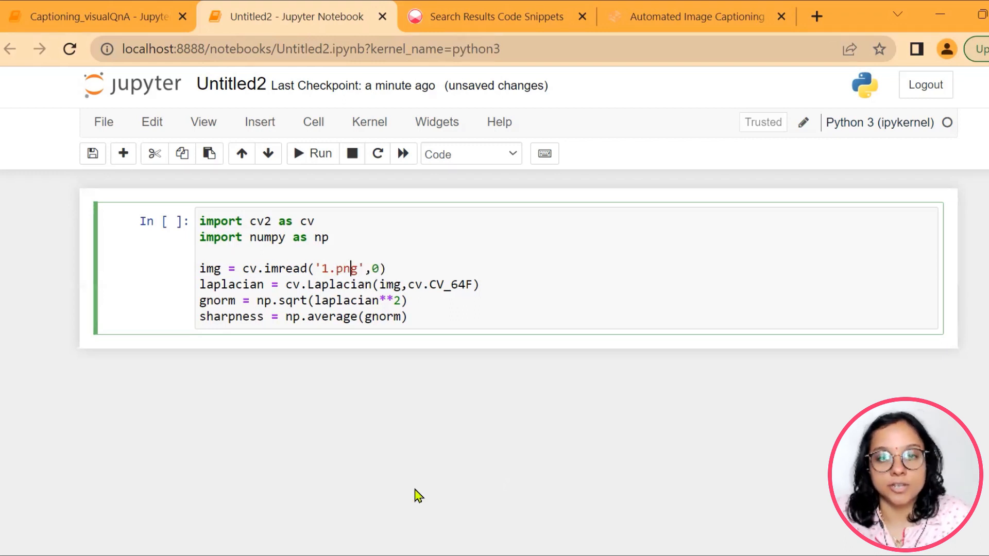
mouse_move(508, 402)
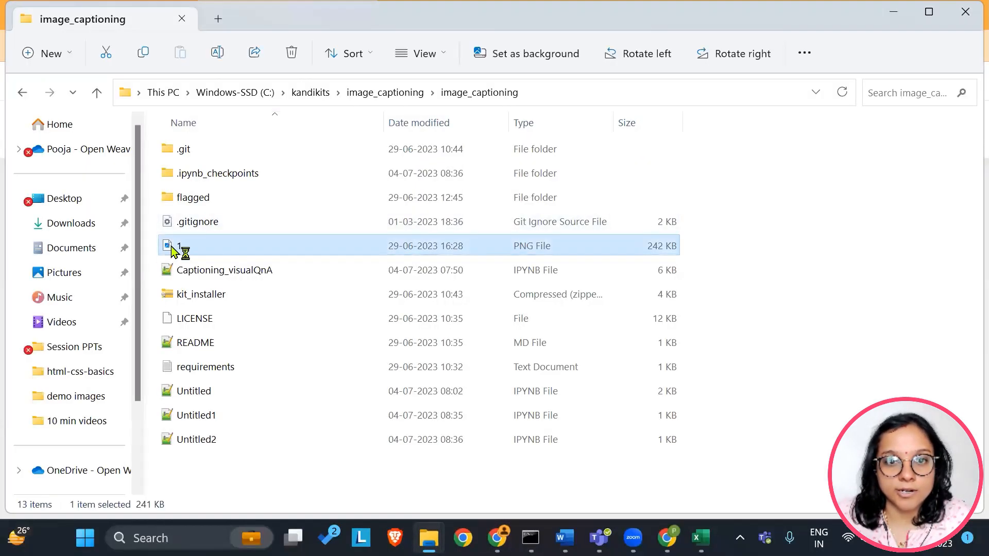
Open 1.png from the image_captioning folder in Photos.
double_click(180, 245)
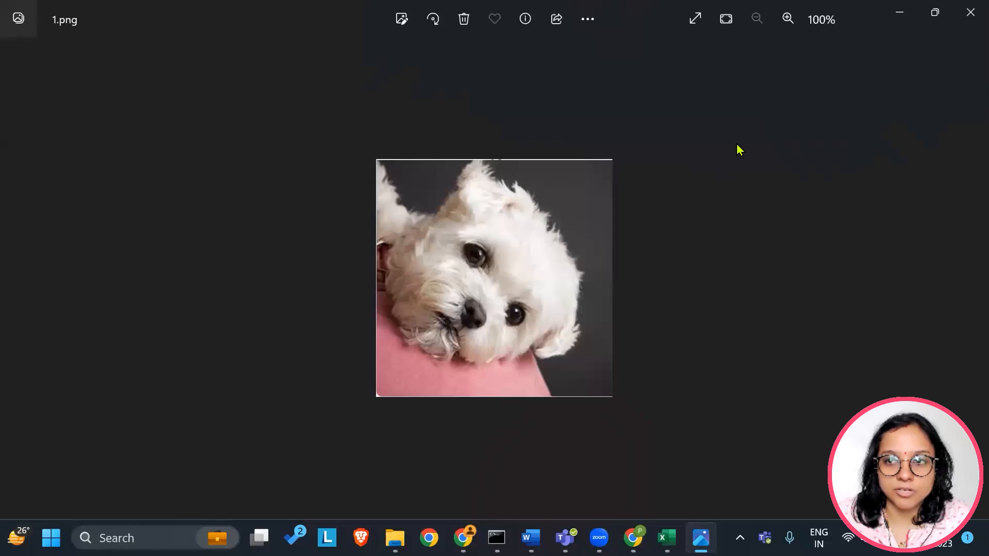
mouse_move(736, 132)
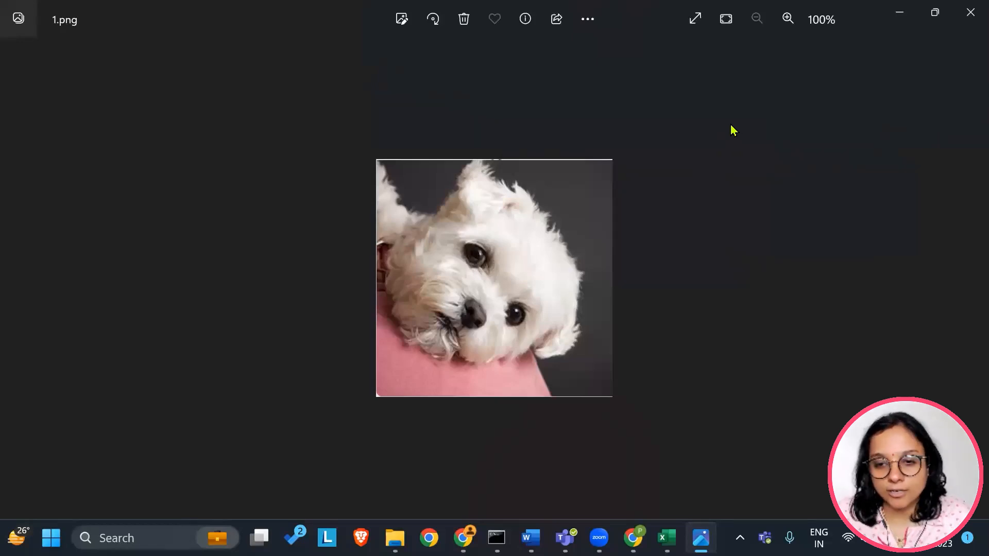
mouse_move(573, 460)
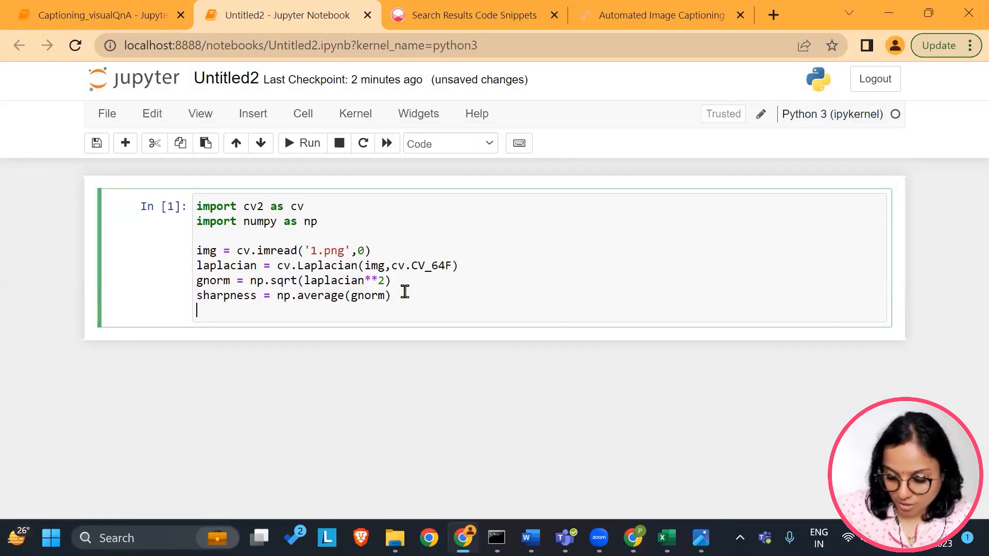
Add print(sharpness) to the cell and run it, giving about 5.41.
text(print)
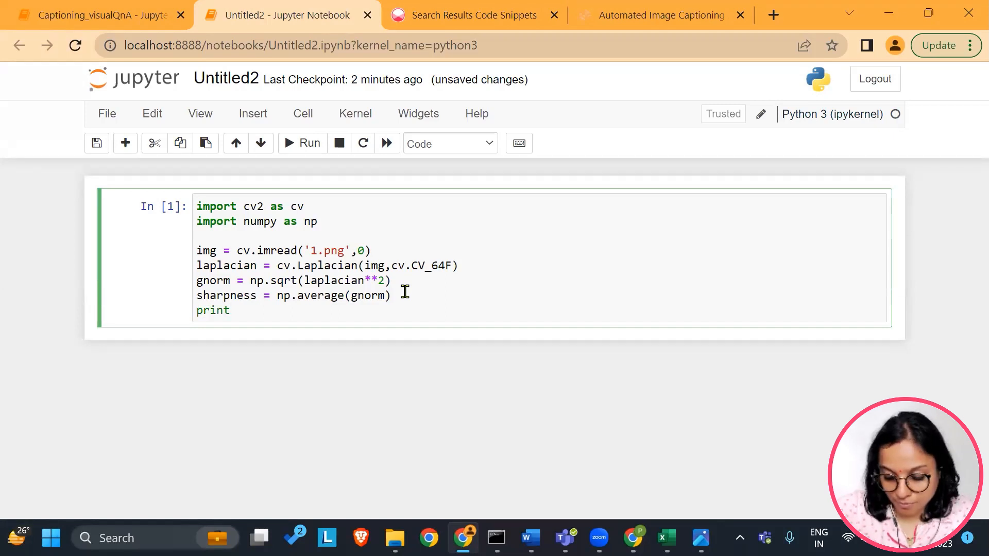
text((sharpnes)
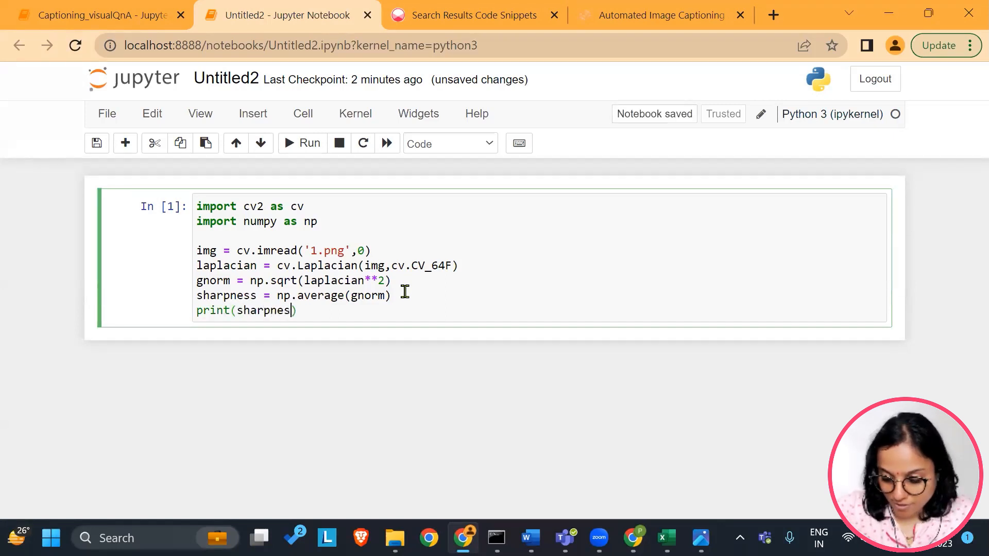
click(302, 143)
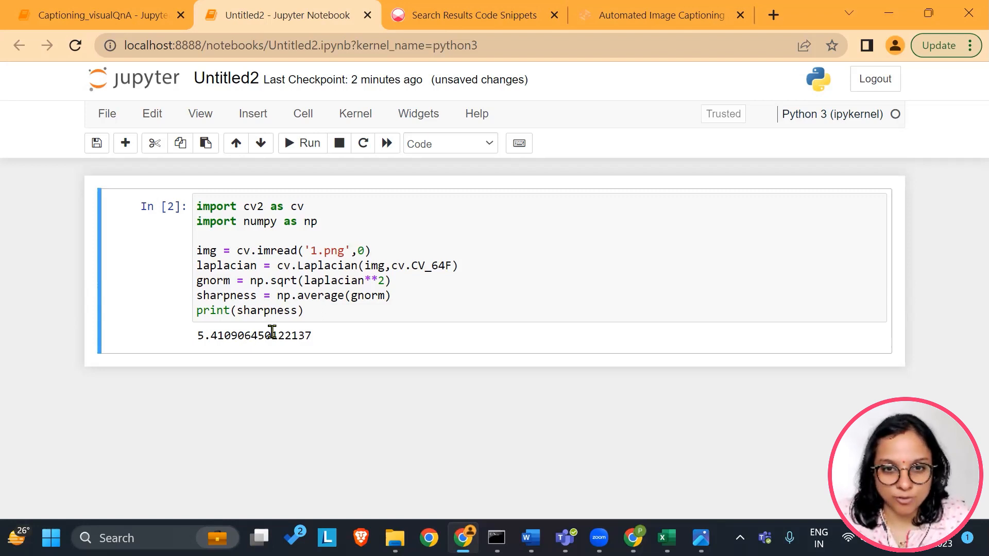
mouse_move(351, 332)
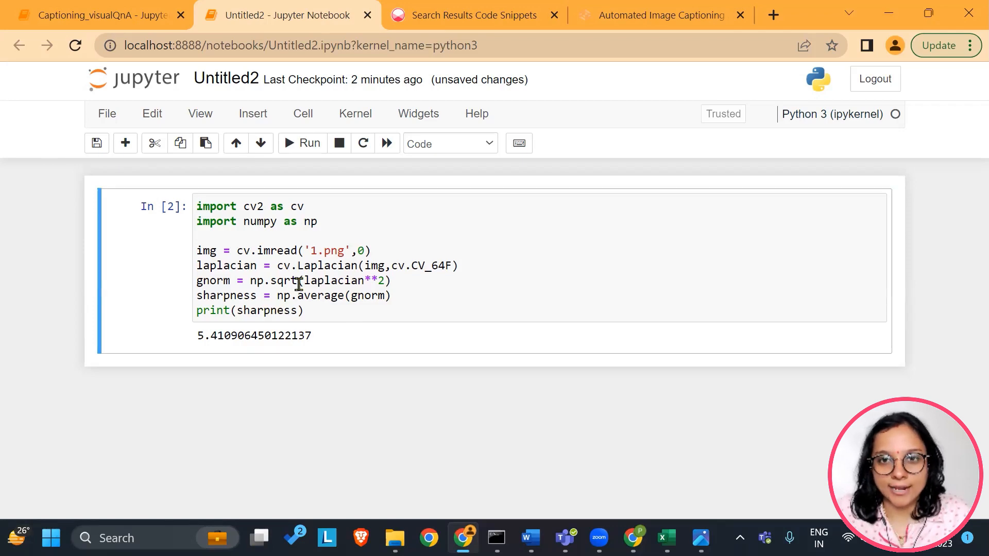
Scroll through Captioning_visualQnA's library imports and BLIP captioning cells.
click(95, 14)
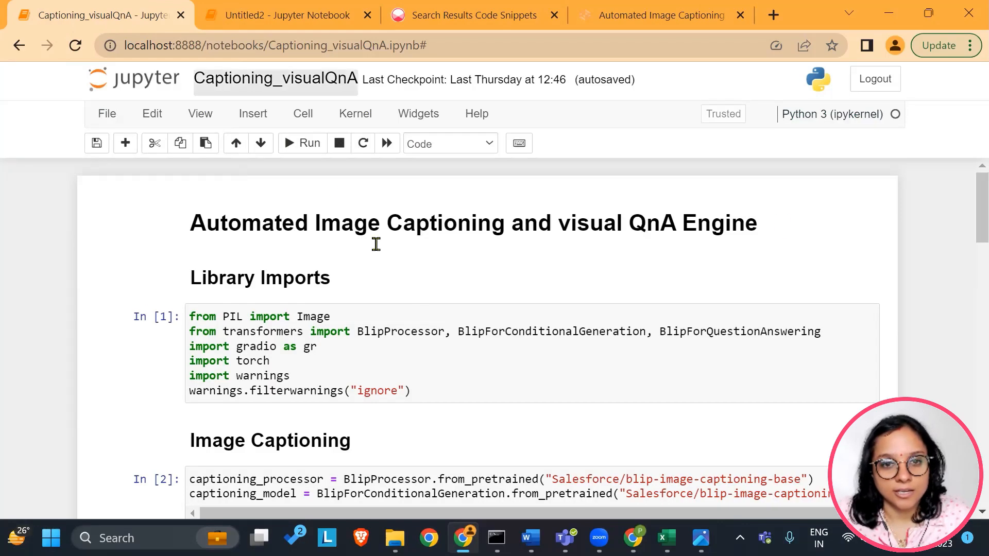
scroll(down, 3)
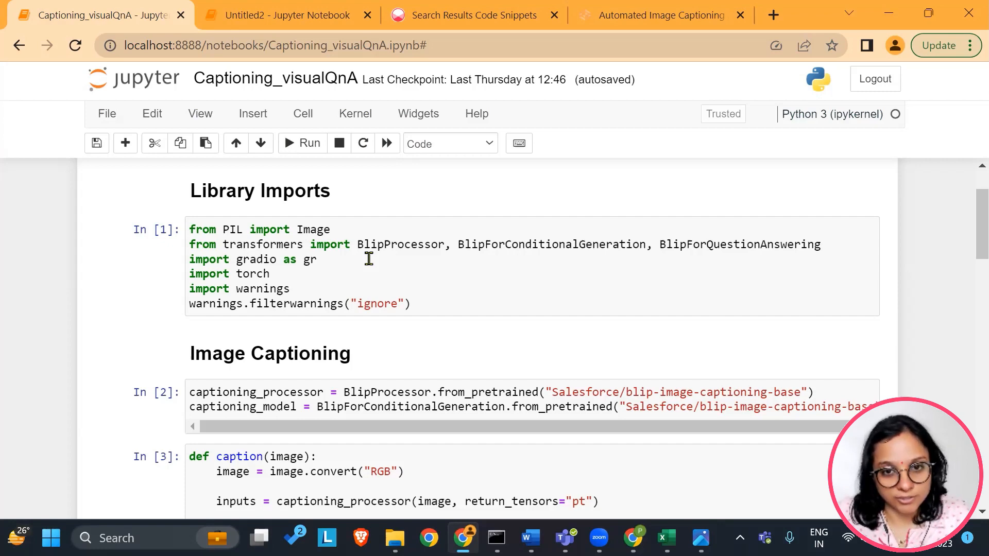
scroll(down, 3)
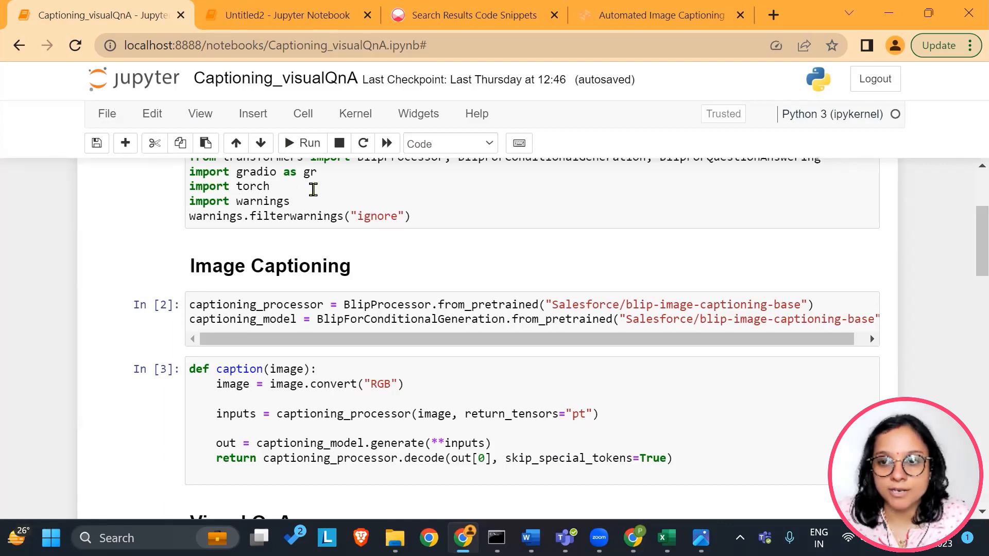
mouse_move(339, 232)
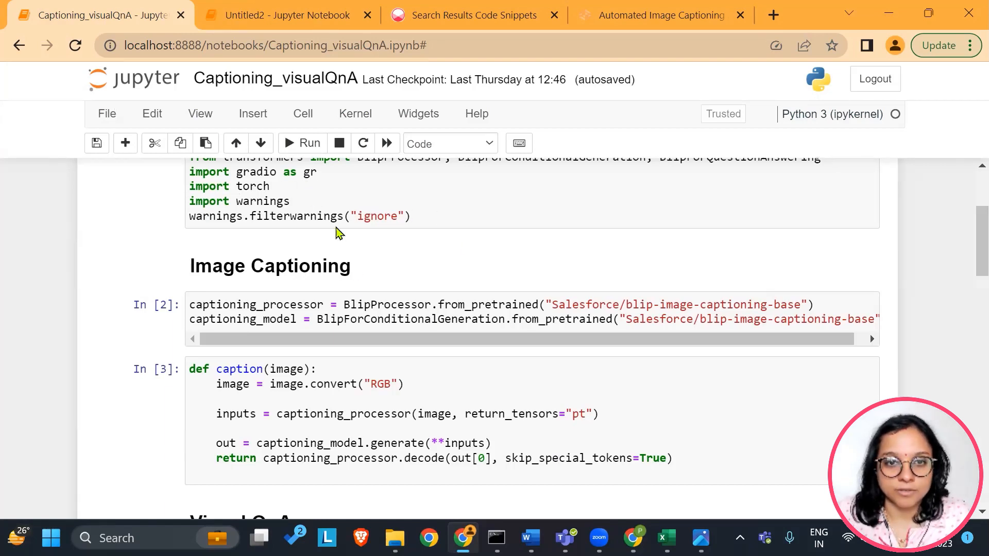
scroll(down, 3)
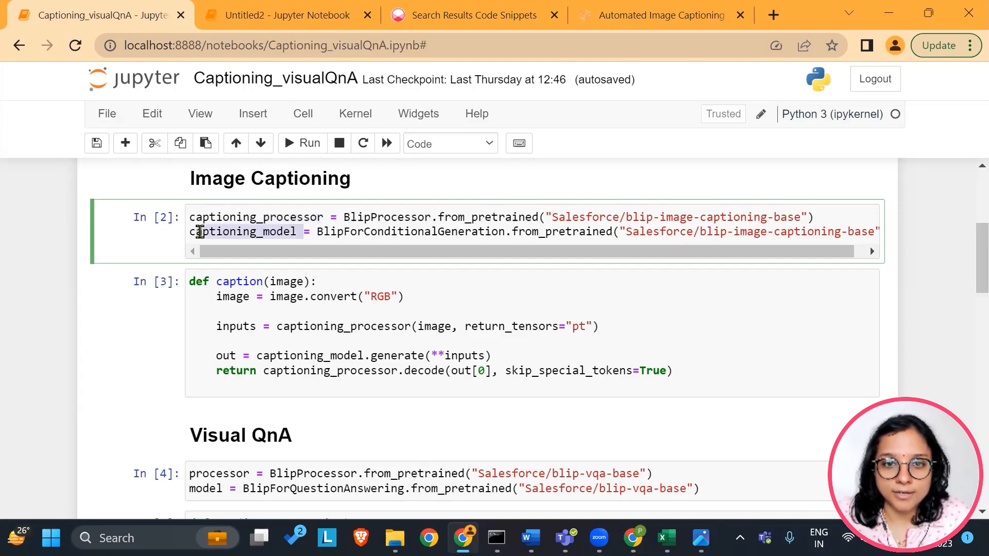
scroll(down, 3)
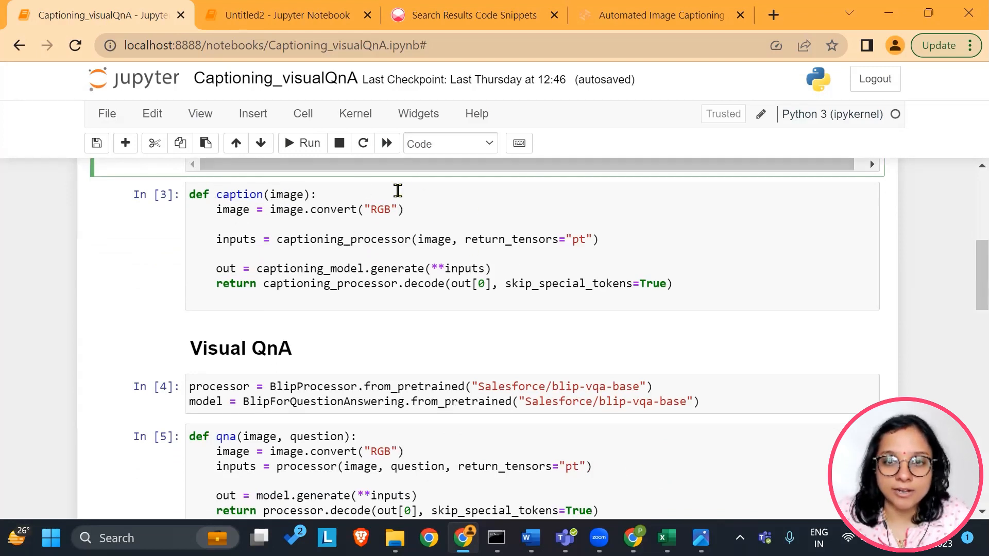
double_click(379, 209)
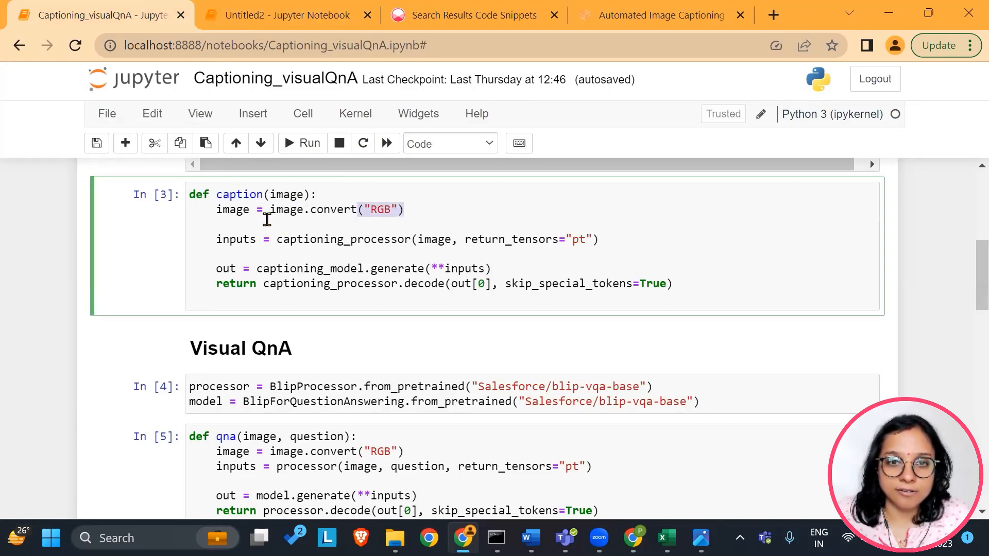
mouse_move(318, 214)
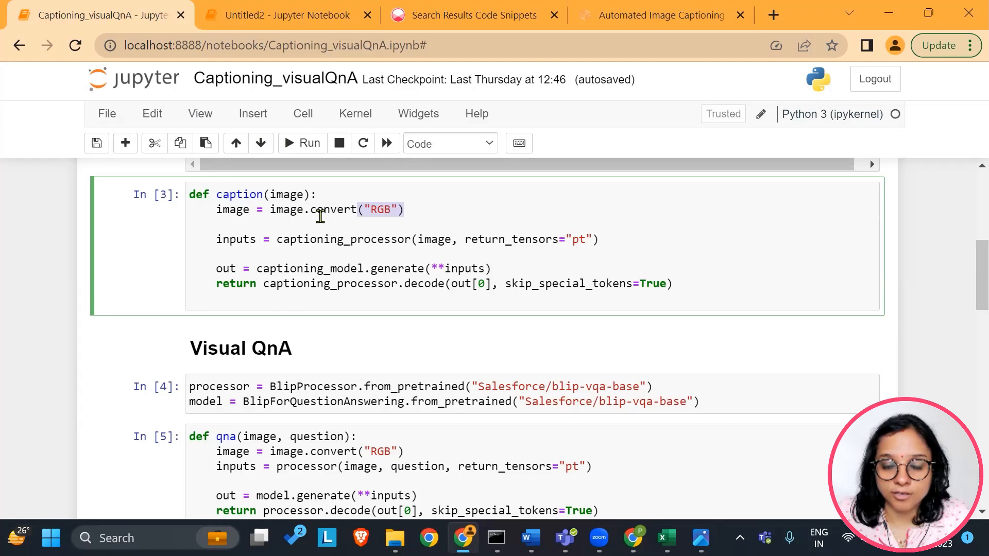
mouse_move(300, 244)
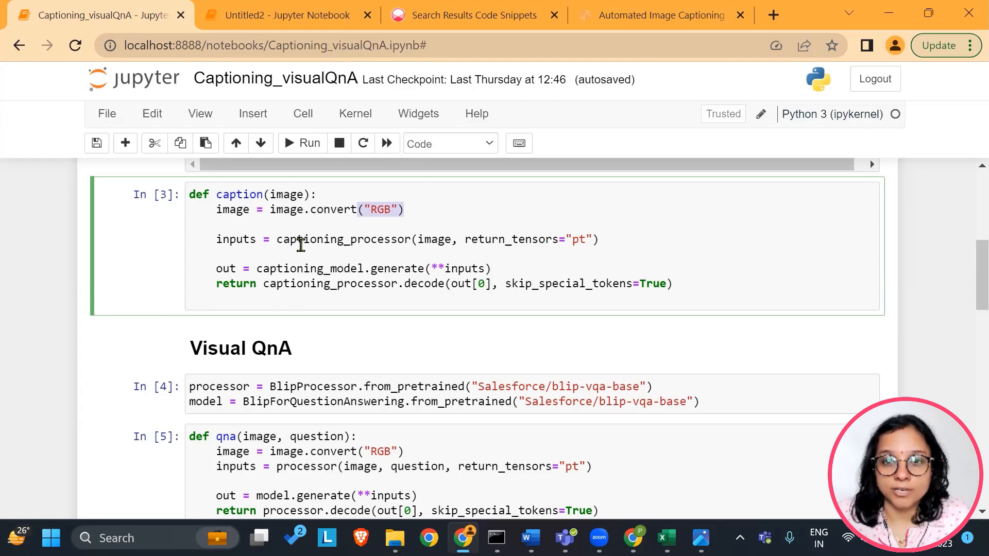
mouse_move(444, 235)
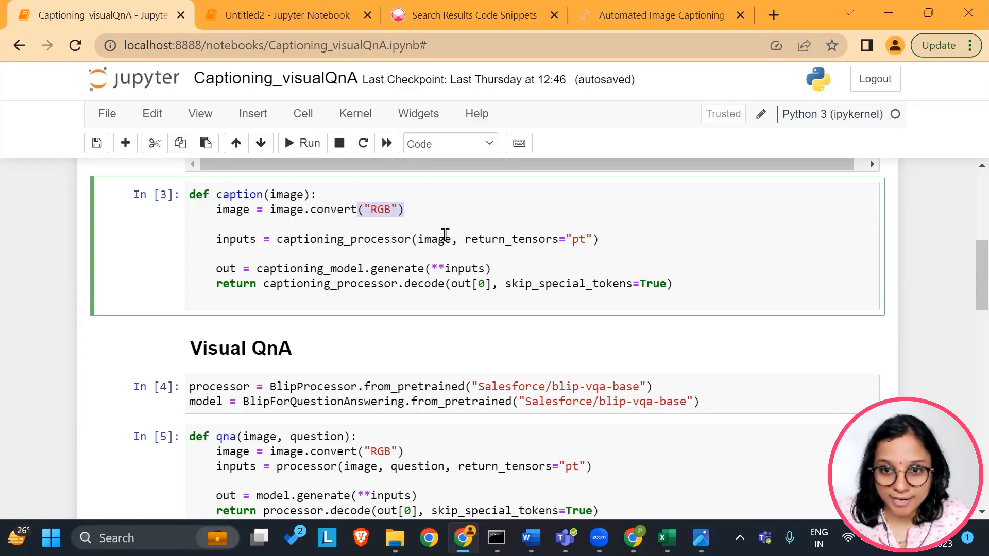
mouse_move(471, 240)
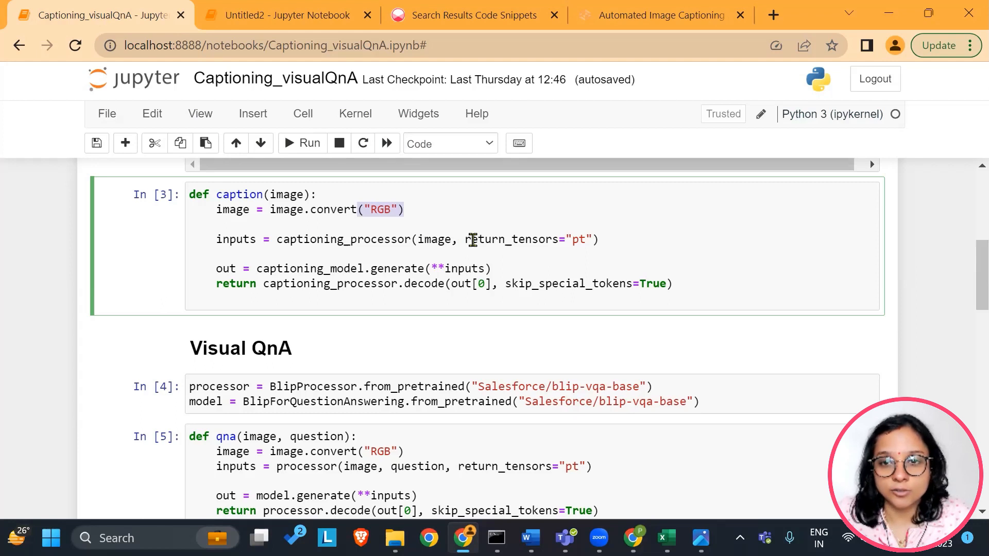
double_click(497, 239)
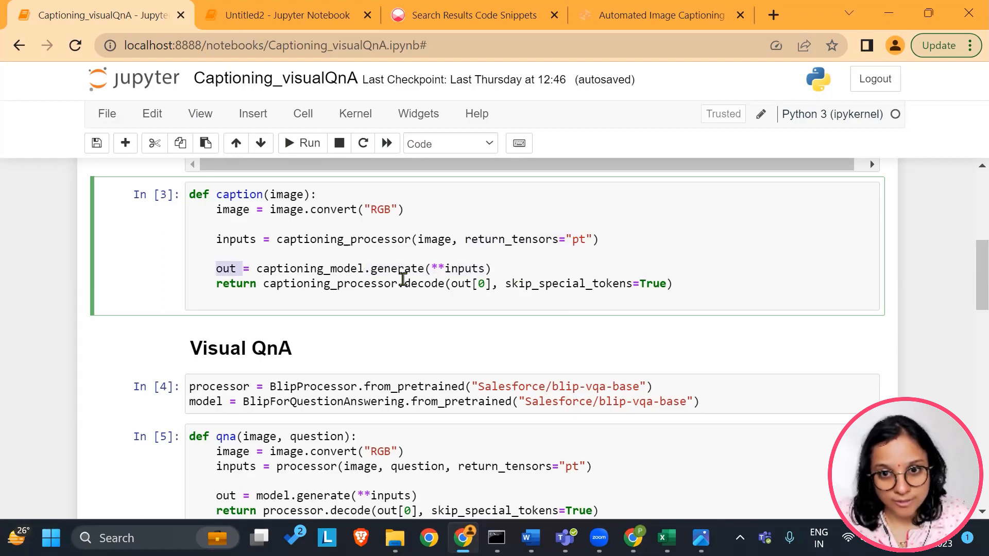
scroll(down, 3)
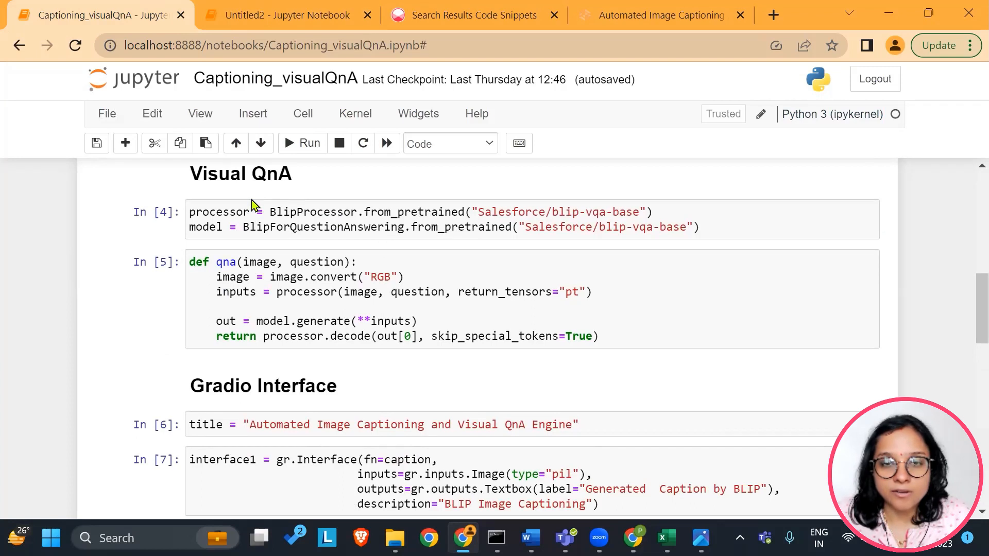
mouse_move(260, 211)
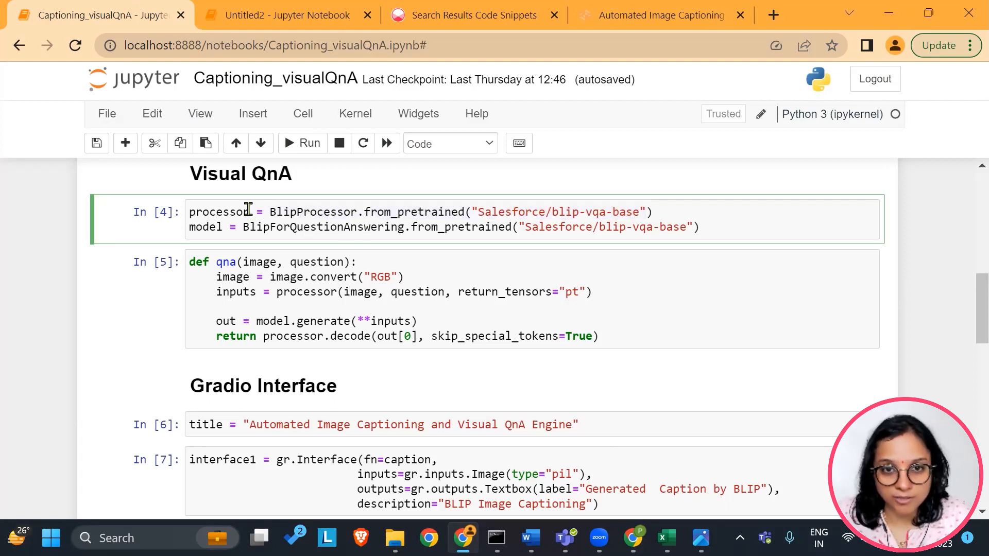
double_click(220, 211)
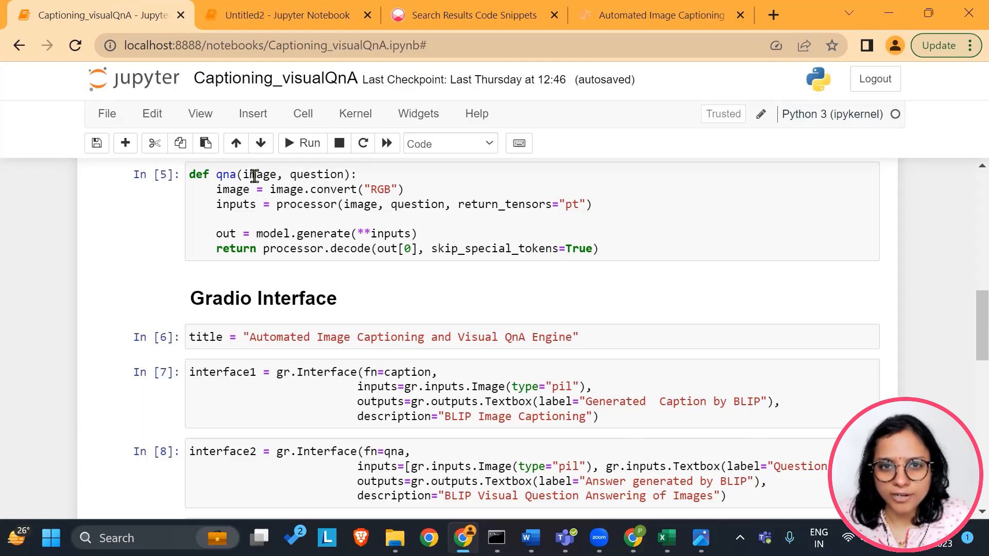
mouse_move(350, 155)
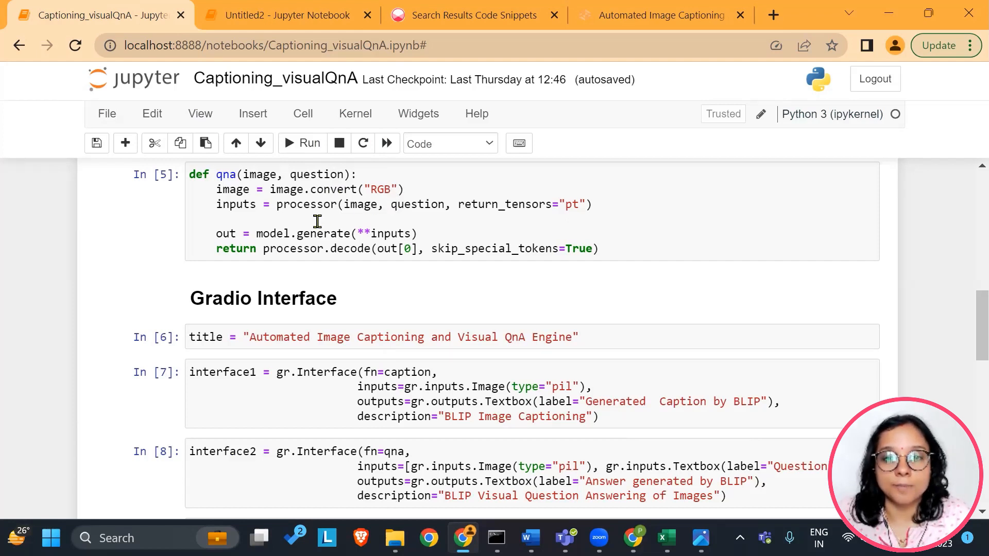
mouse_move(418, 213)
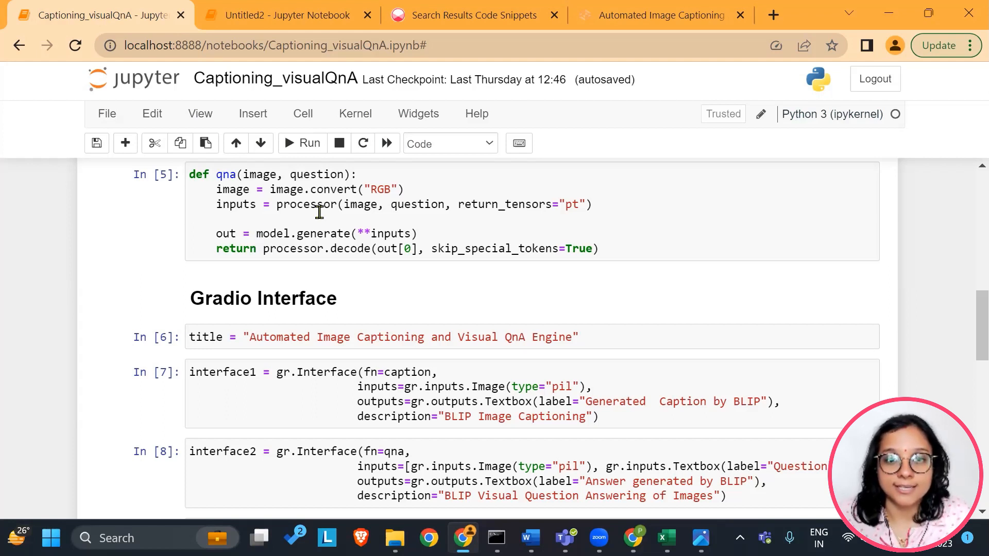
mouse_move(566, 314)
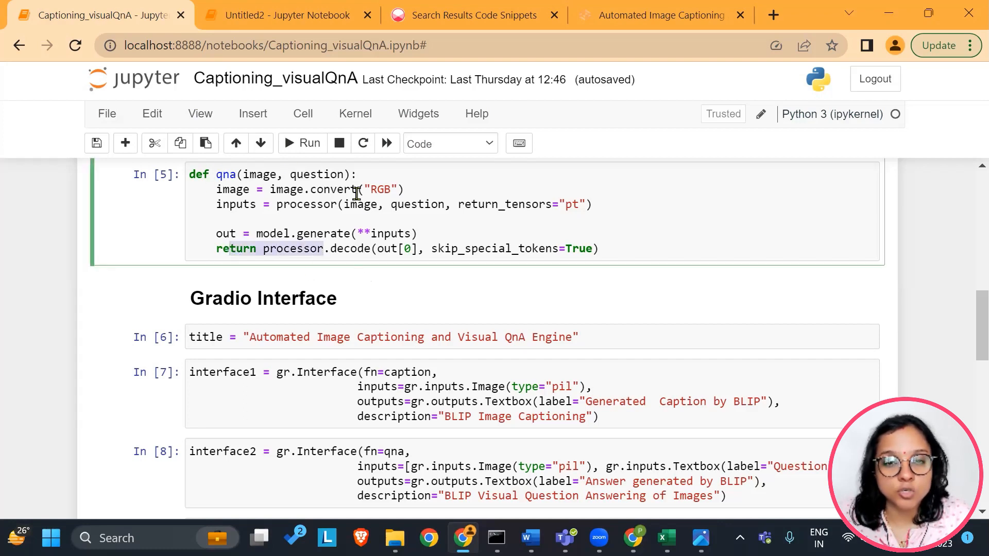
Scroll to the launch cell output and switch to the running captioning app tab.
scroll(down, 3)
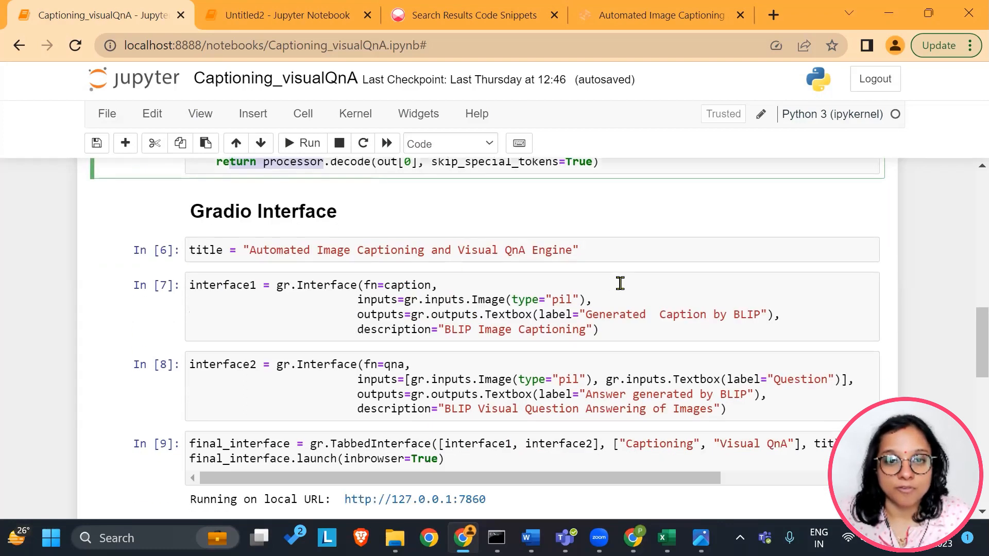
mouse_move(262, 267)
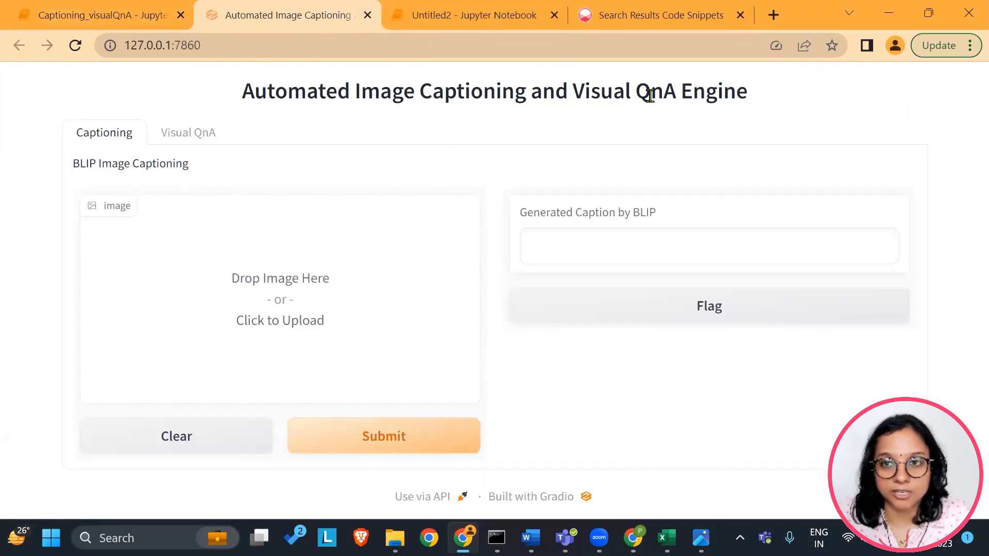
click(98, 14)
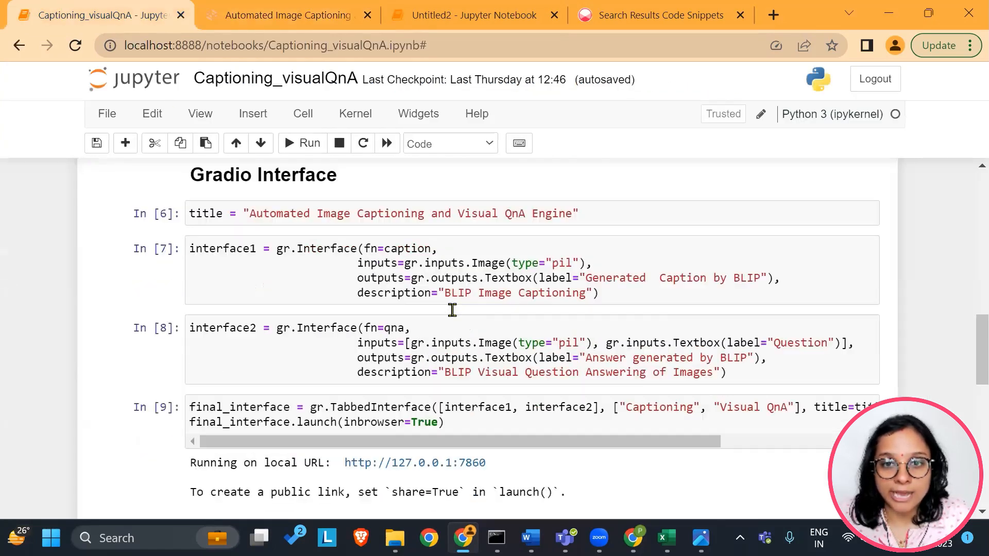
click(287, 14)
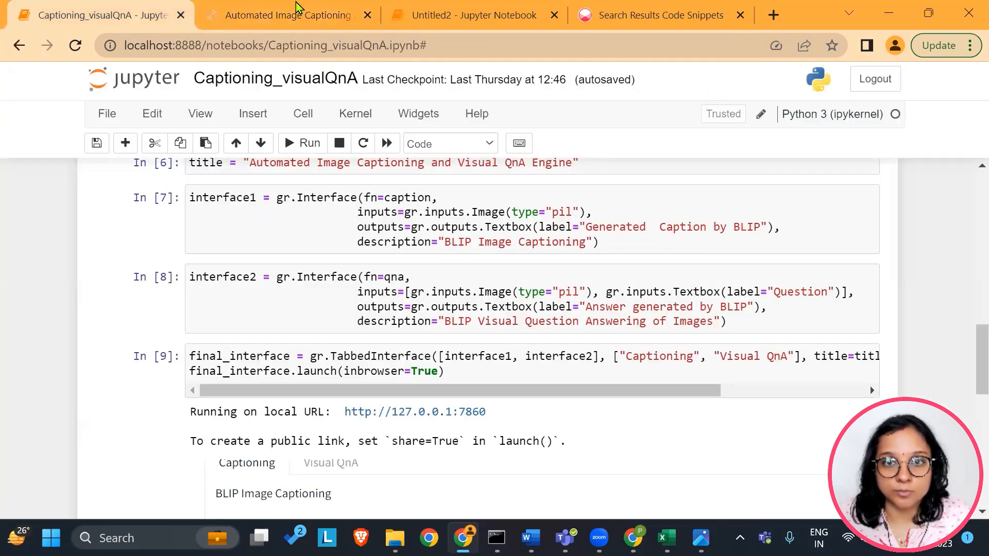
click(287, 14)
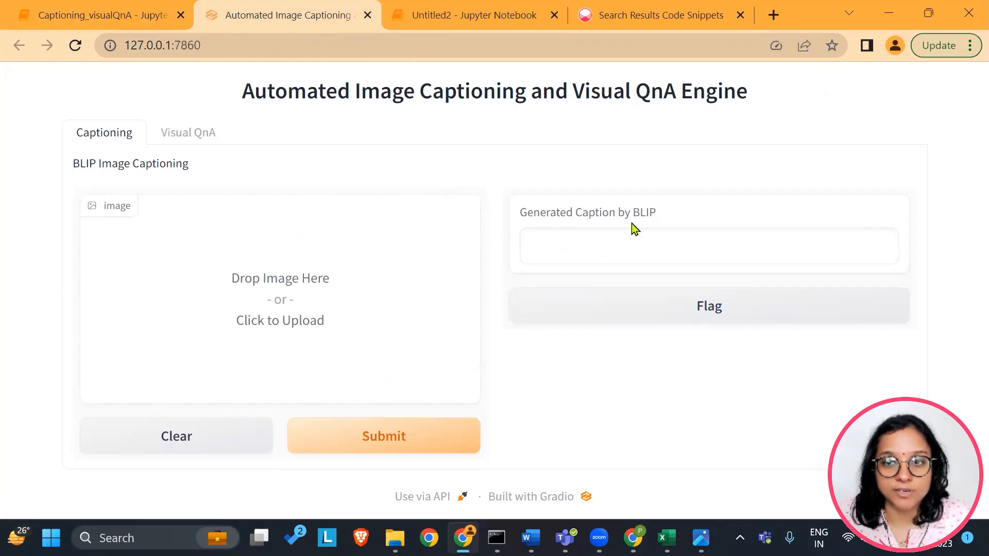
mouse_move(676, 225)
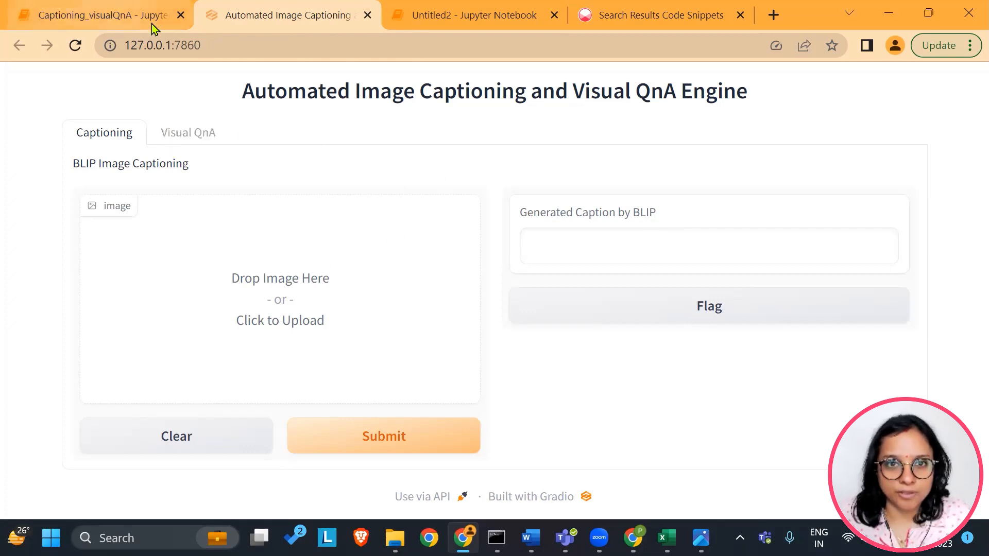
mouse_move(223, 368)
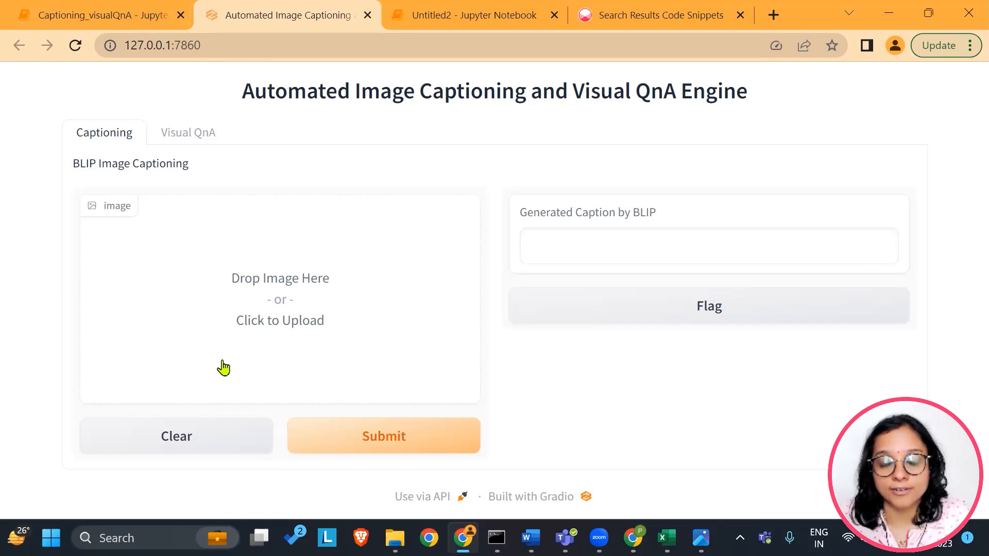
mouse_move(267, 316)
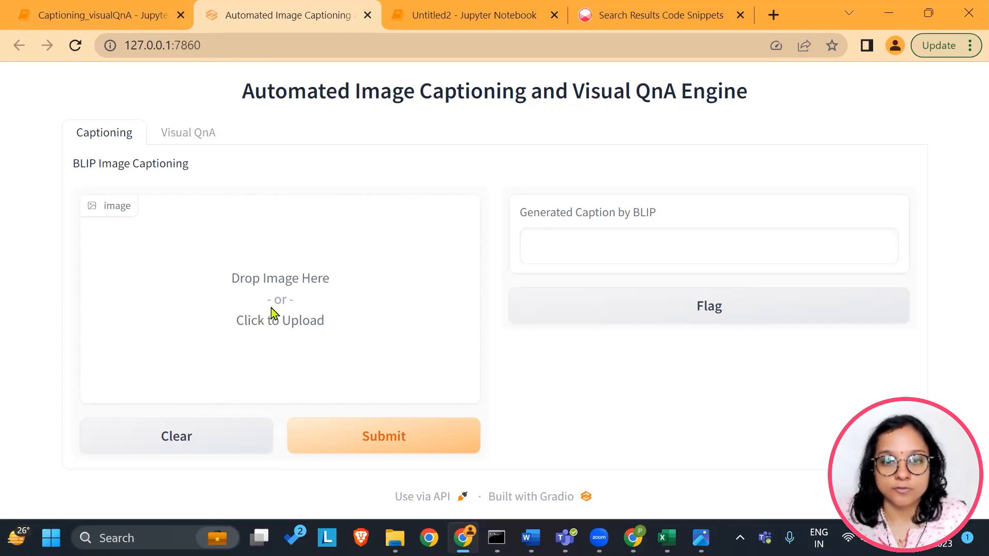
Upload the white puppy photo, get its caption 'a small white dog', and clear.
click(279, 320)
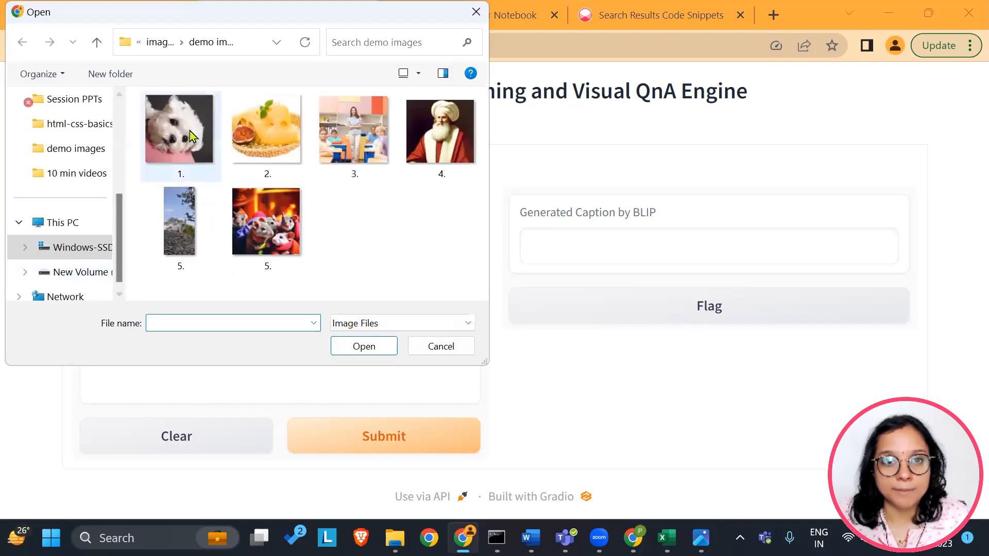
click(180, 129)
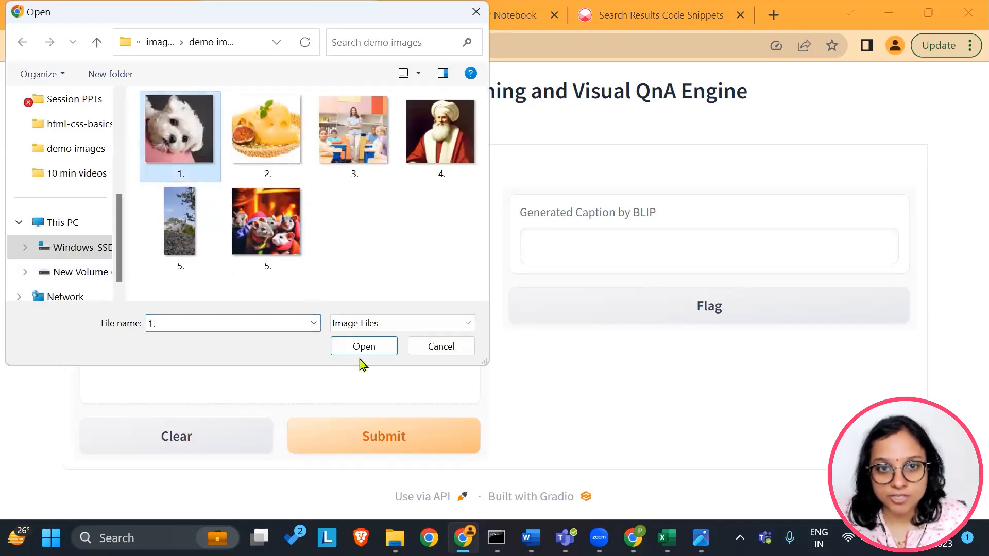
click(364, 346)
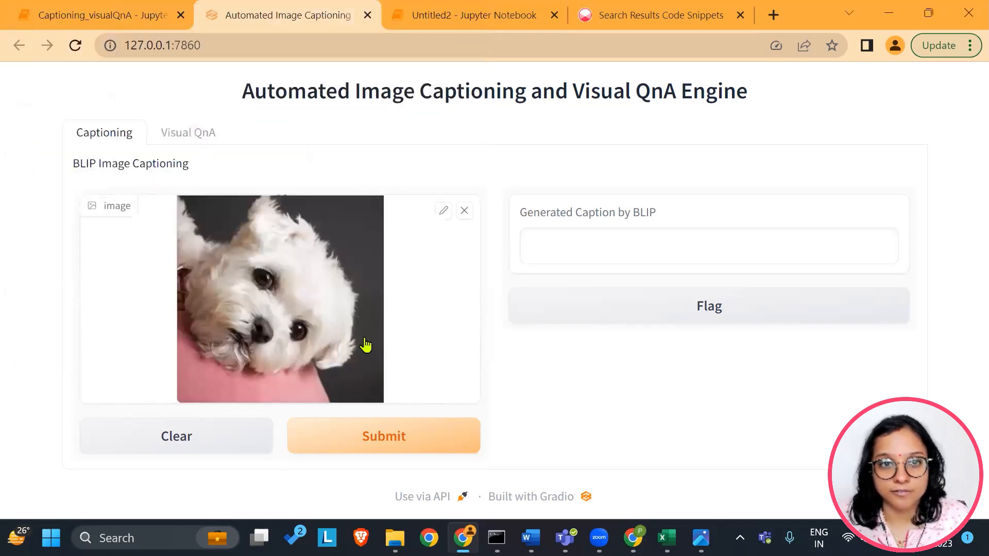
click(382, 436)
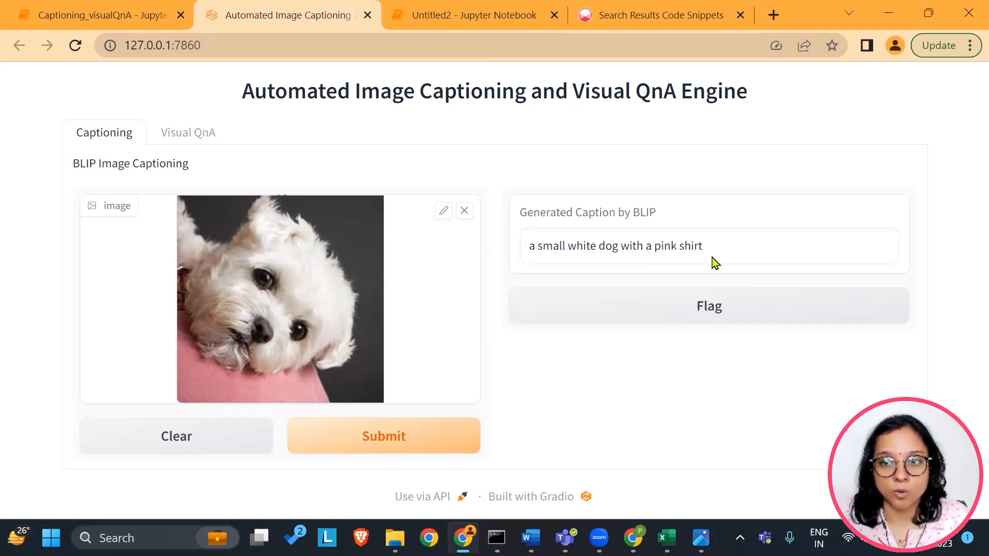
click(464, 210)
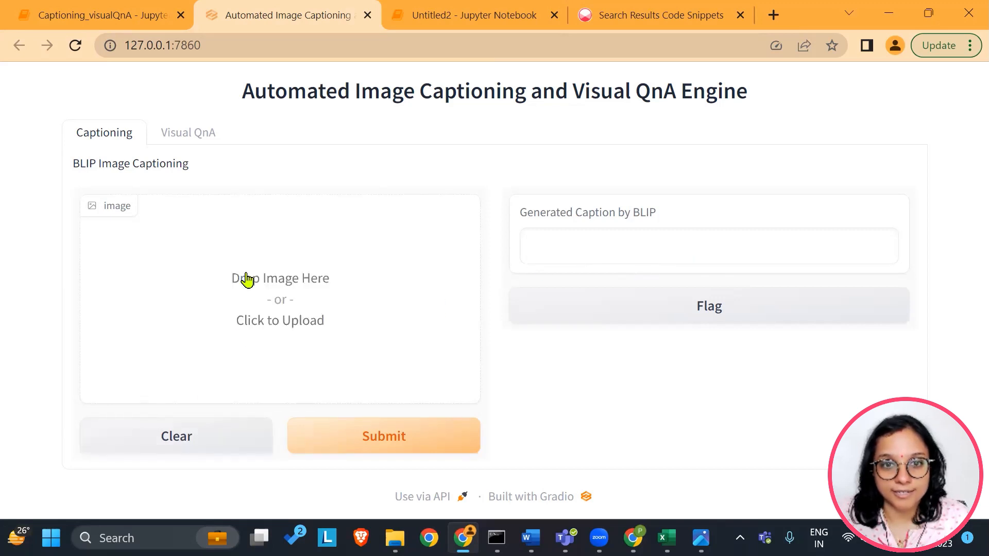
Upload image 3, get its caption of a teacher with her class, and clear.
click(279, 320)
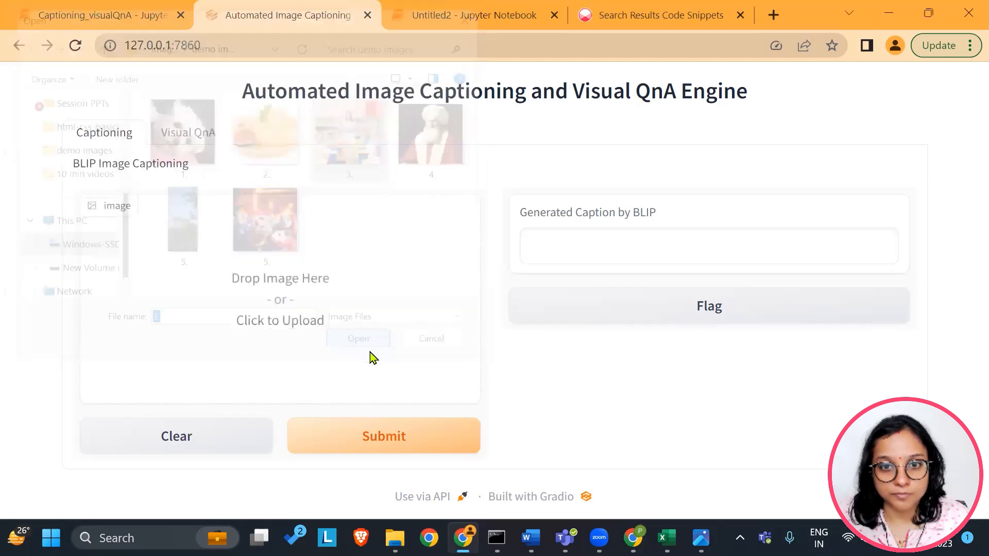
click(357, 338)
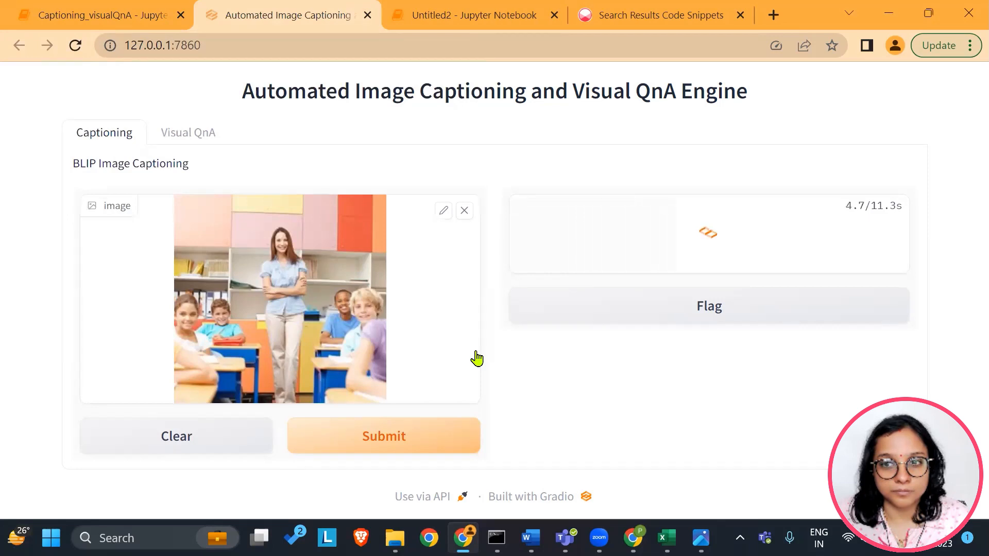
click(383, 436)
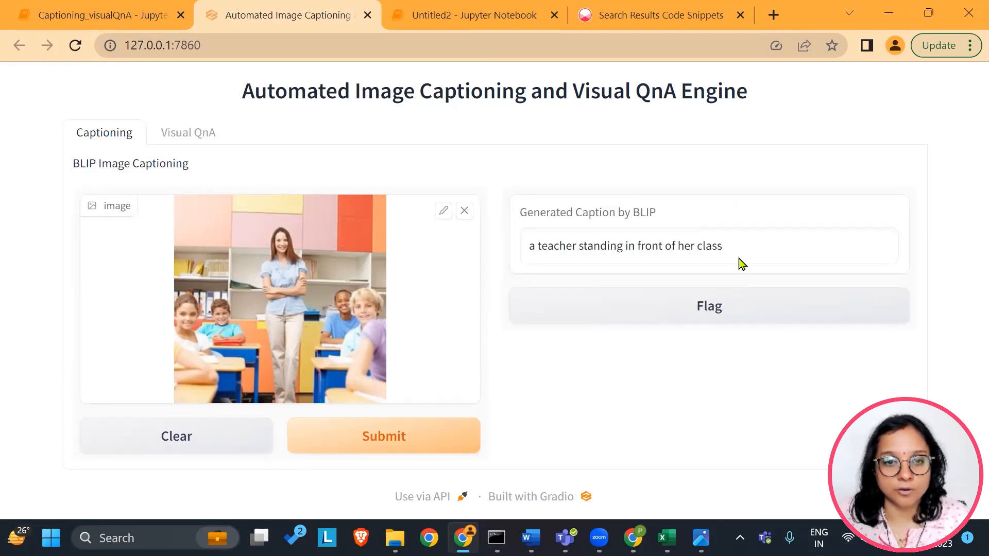
click(464, 211)
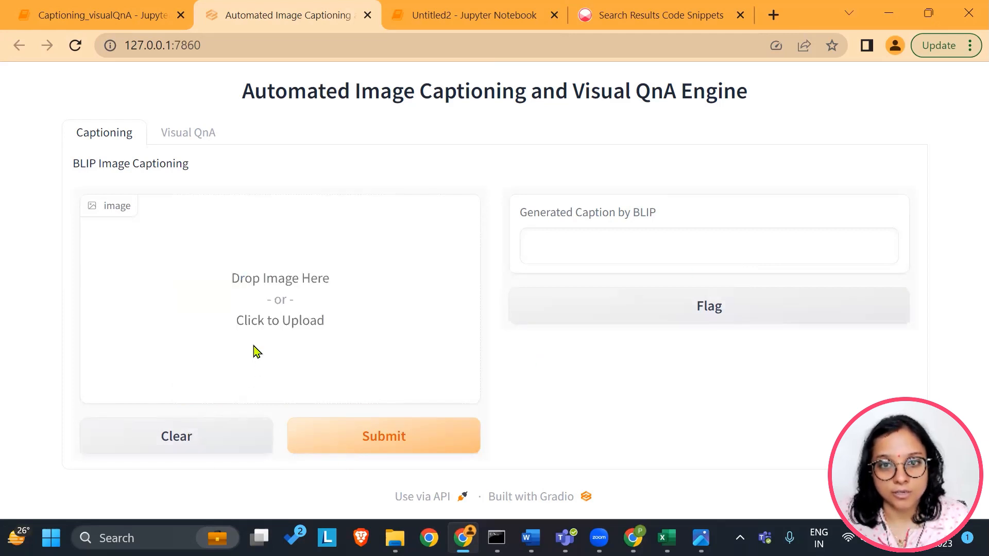
Upload the cheese-and-figs photo in the Captioning tab to generate its caption.
click(280, 320)
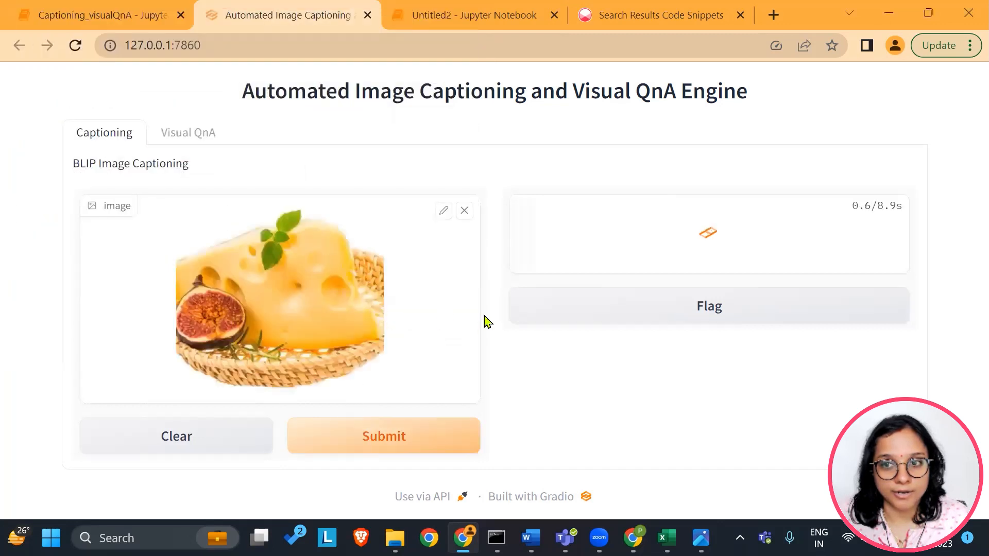
mouse_move(587, 414)
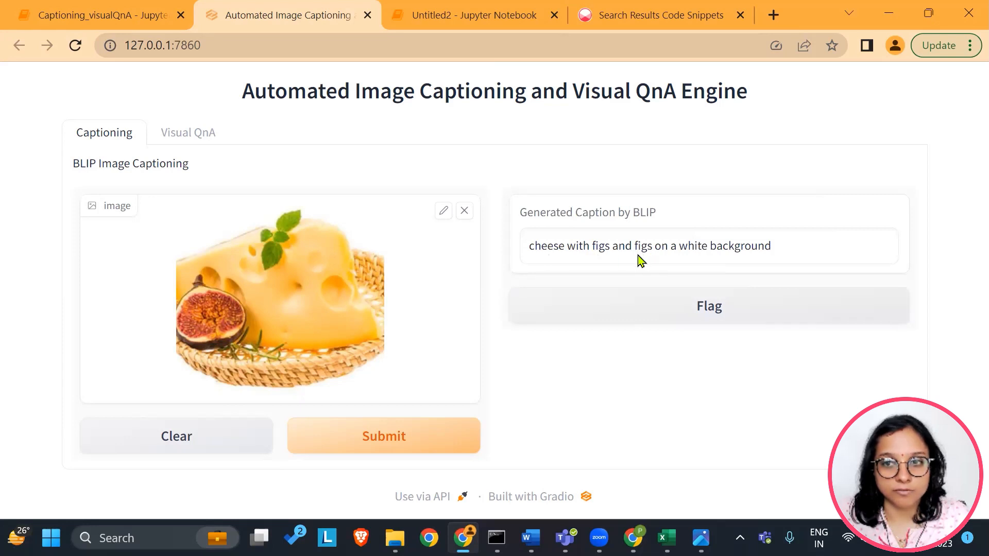
mouse_move(705, 248)
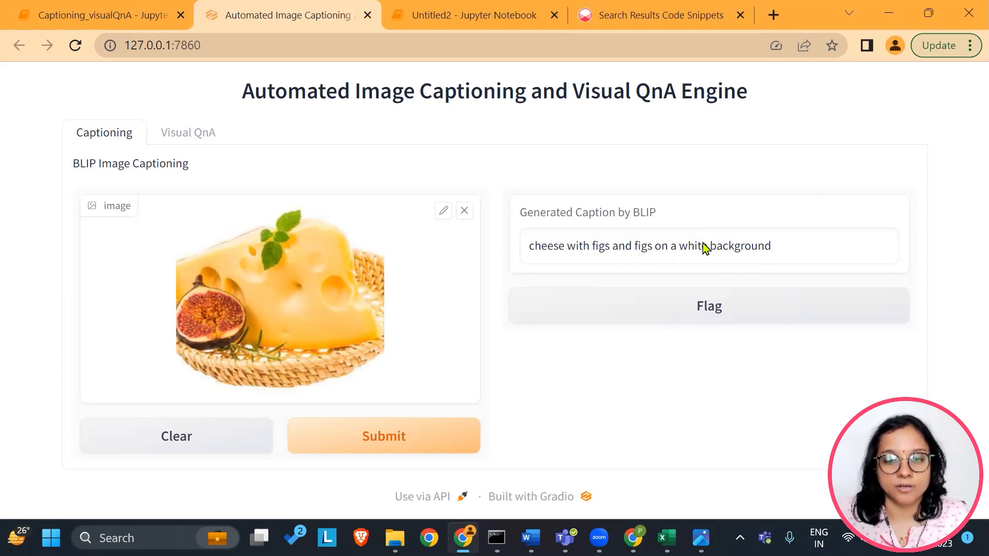
Switch to the Visual QnA tab and upload the dog-on-rocks photo.
click(187, 132)
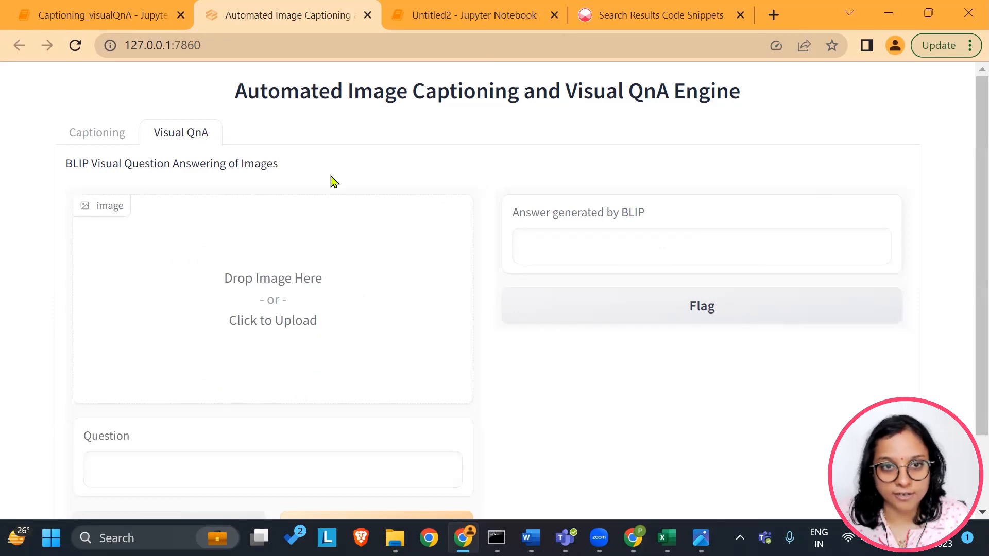
mouse_move(322, 263)
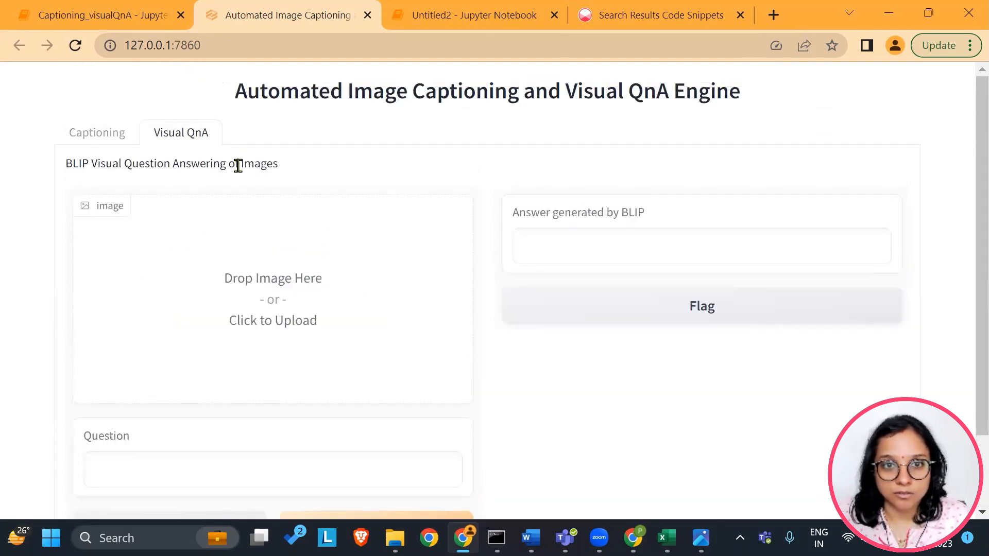
mouse_move(256, 303)
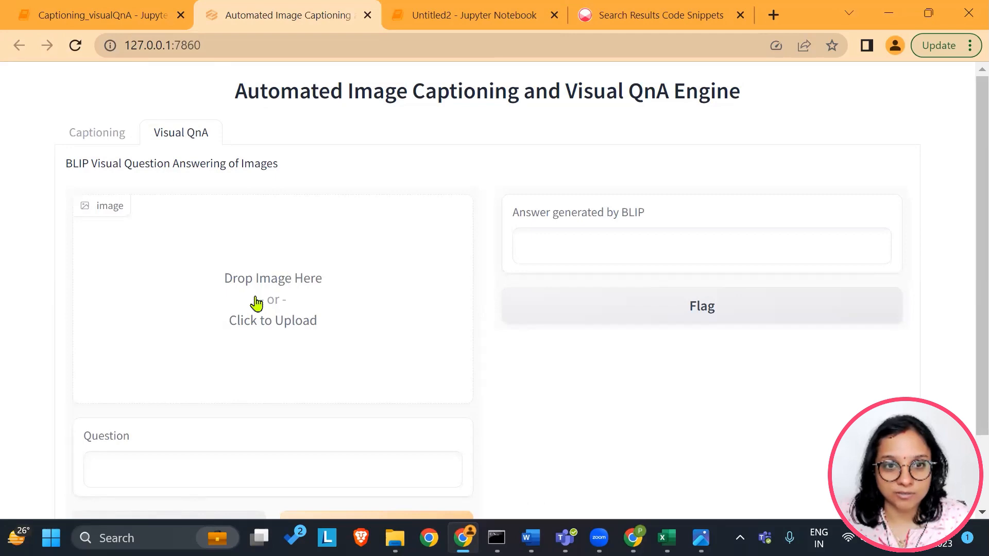
click(272, 320)
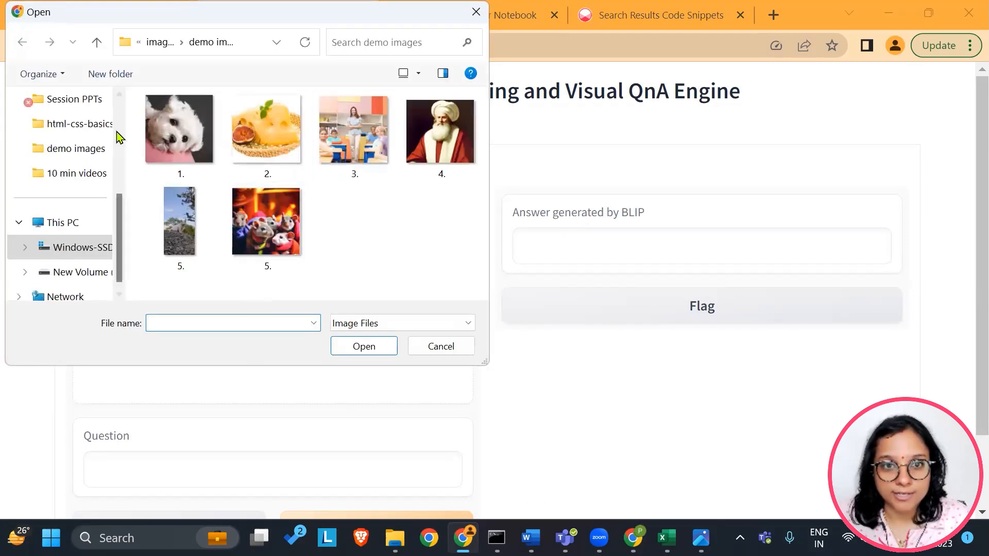
double_click(180, 221)
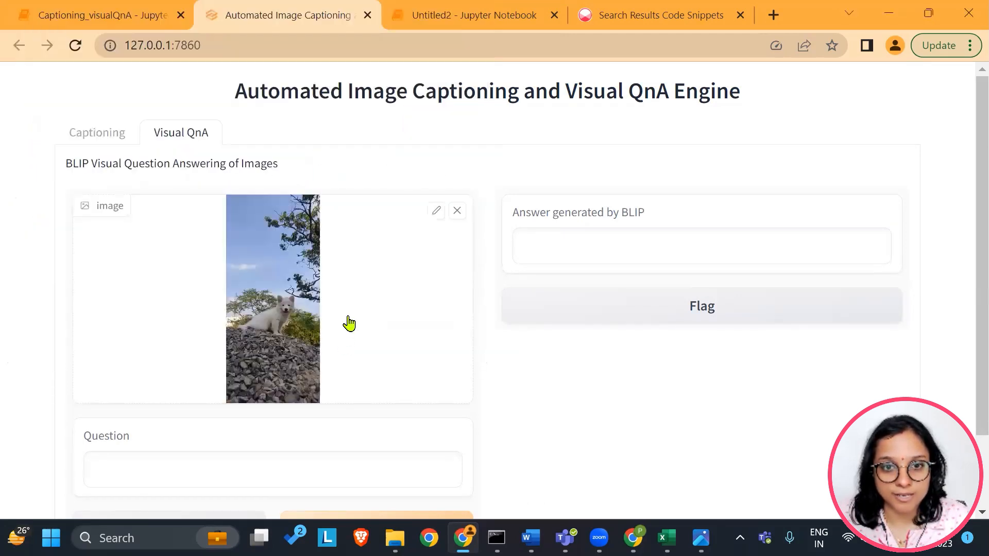
scroll(down, 3)
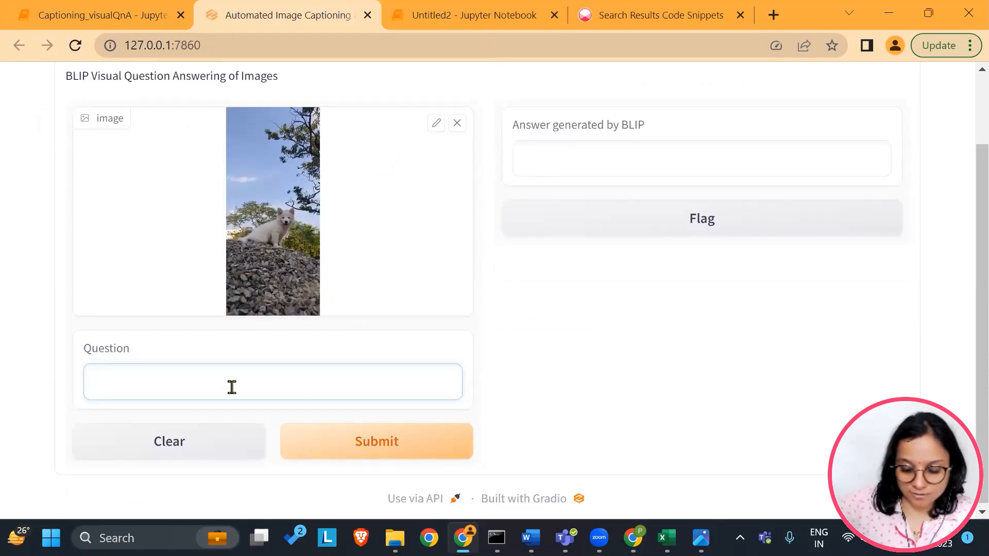
Ask 'Where is the dog standing?' and submit, getting the answer 'on rocks'.
text(Where)
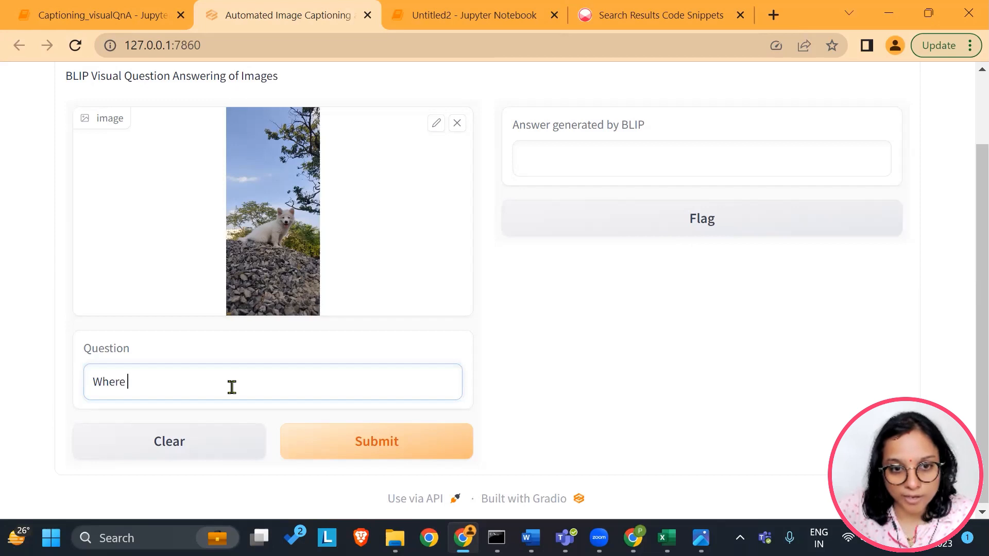
text(is the)
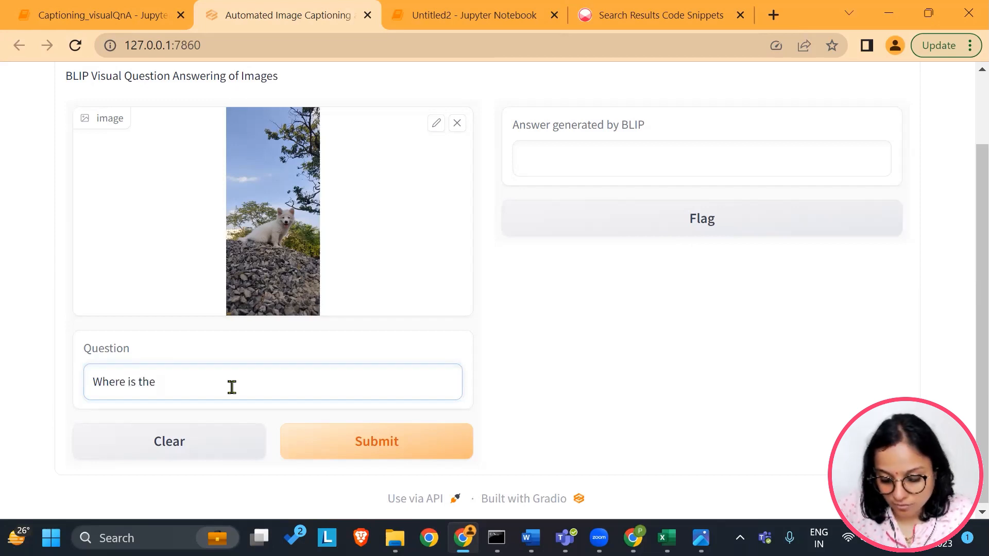
text(dog standing?)
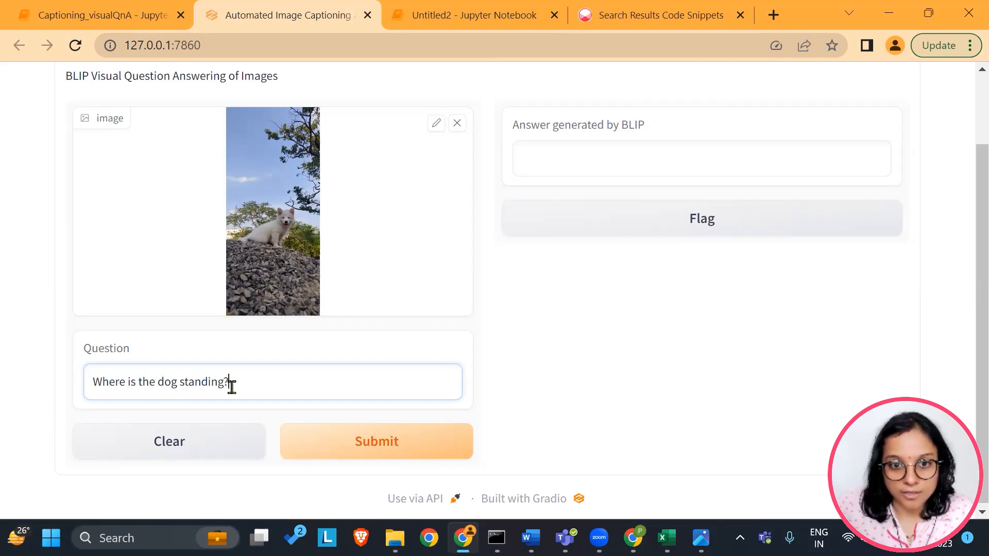
click(376, 441)
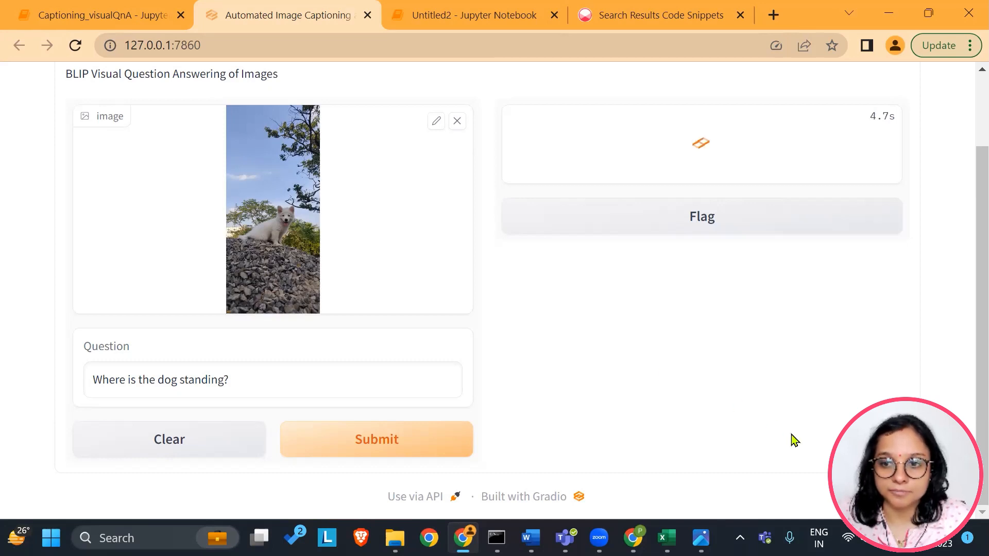
click(376, 439)
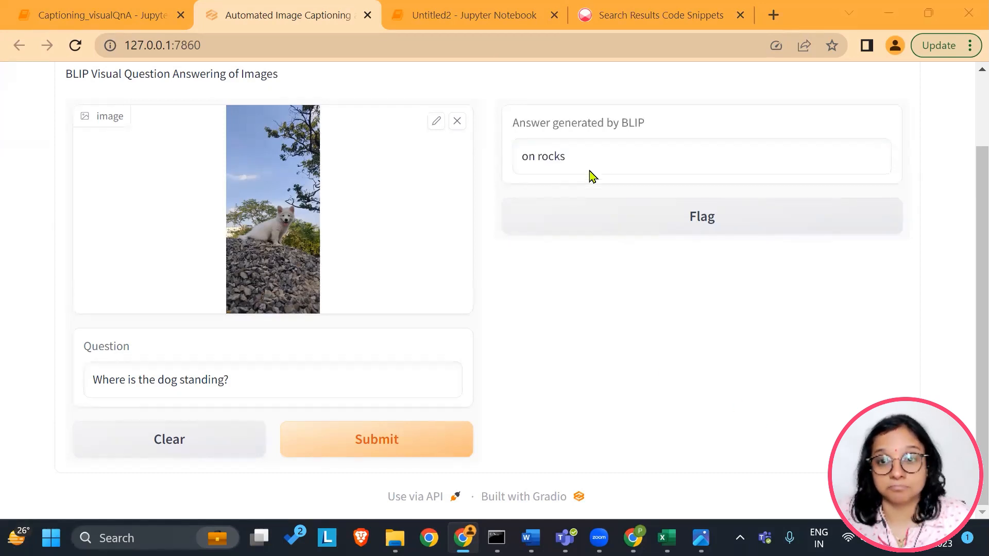
Load the fireside mice photo, ask 'how many mice are there in the above image?', get 6, then clear.
click(168, 439)
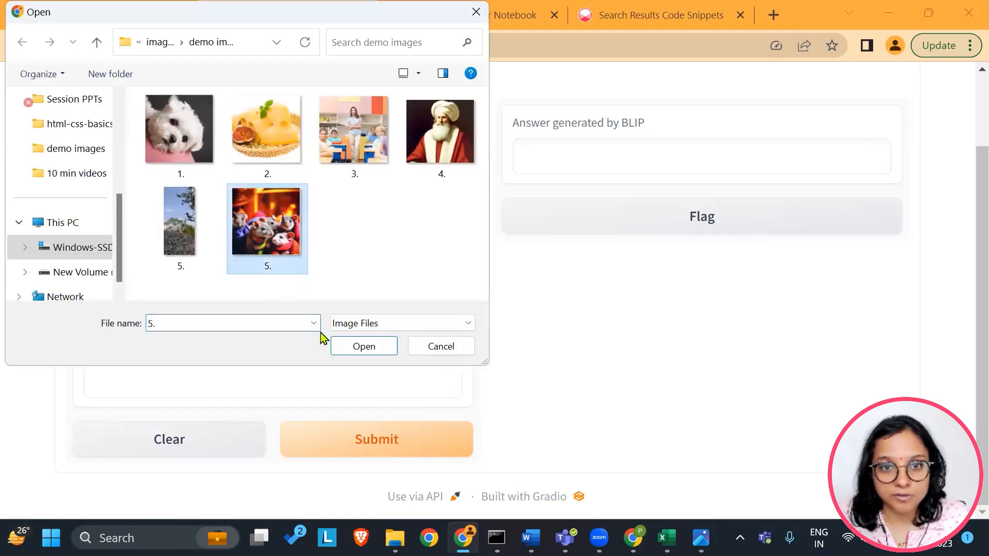
click(363, 345)
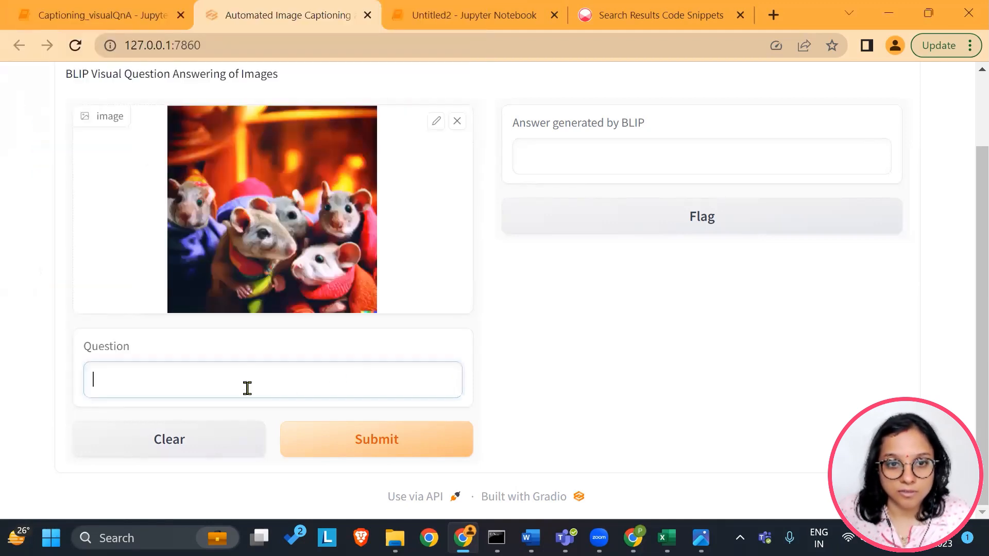
text(how many mice)
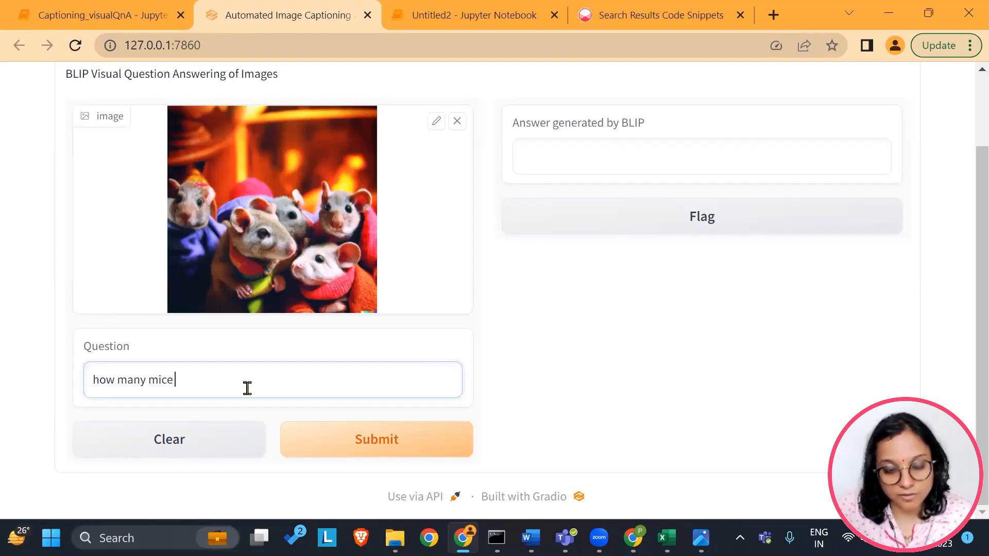
text(are there)
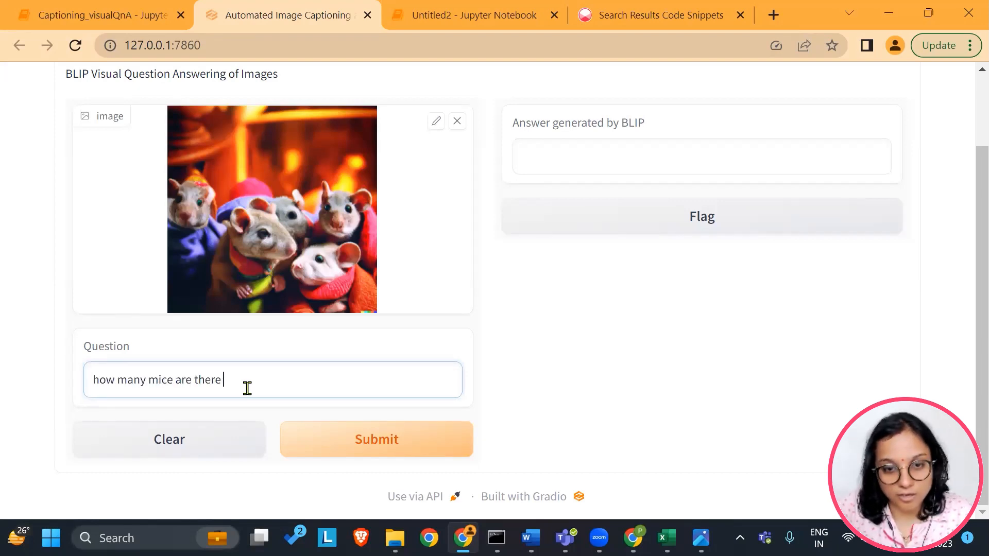
text(in the above image)
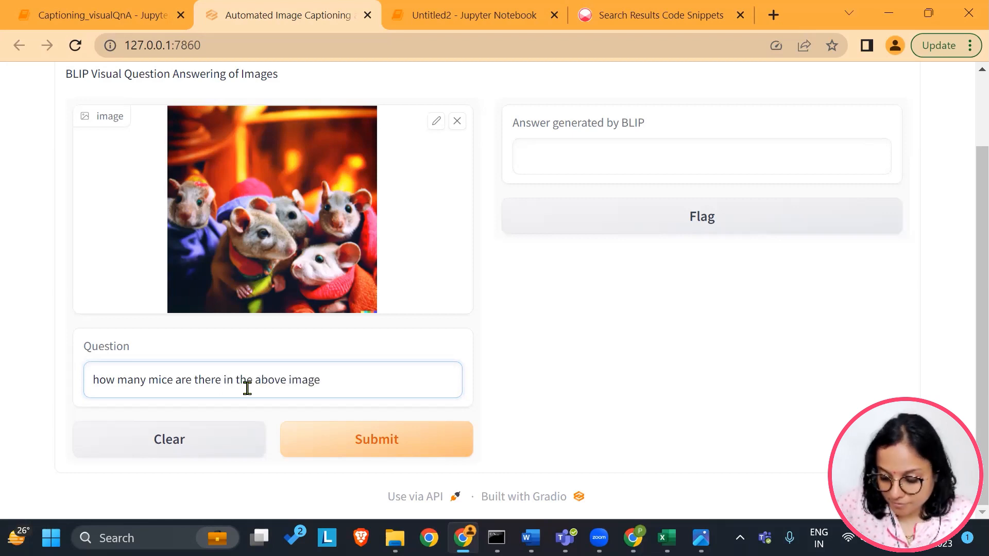
click(376, 438)
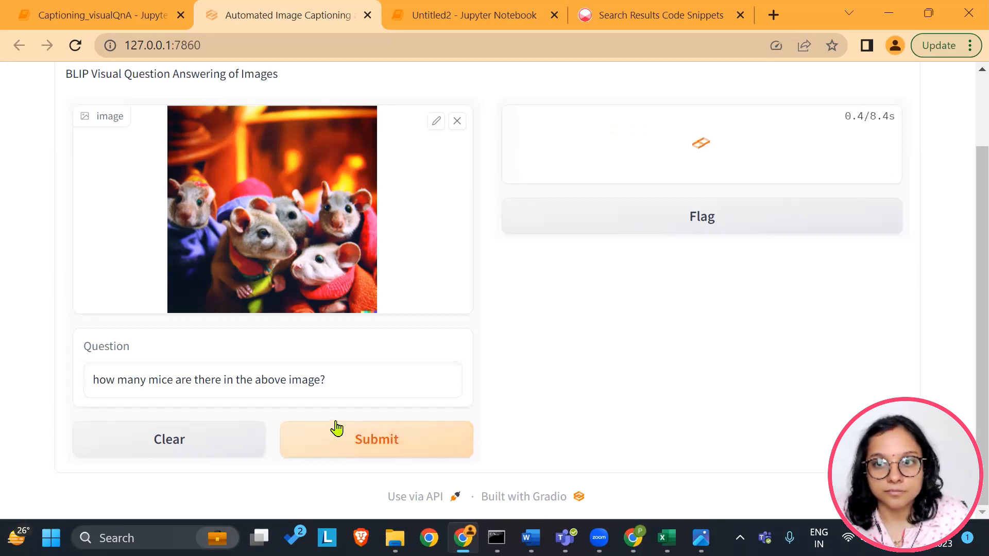
click(376, 438)
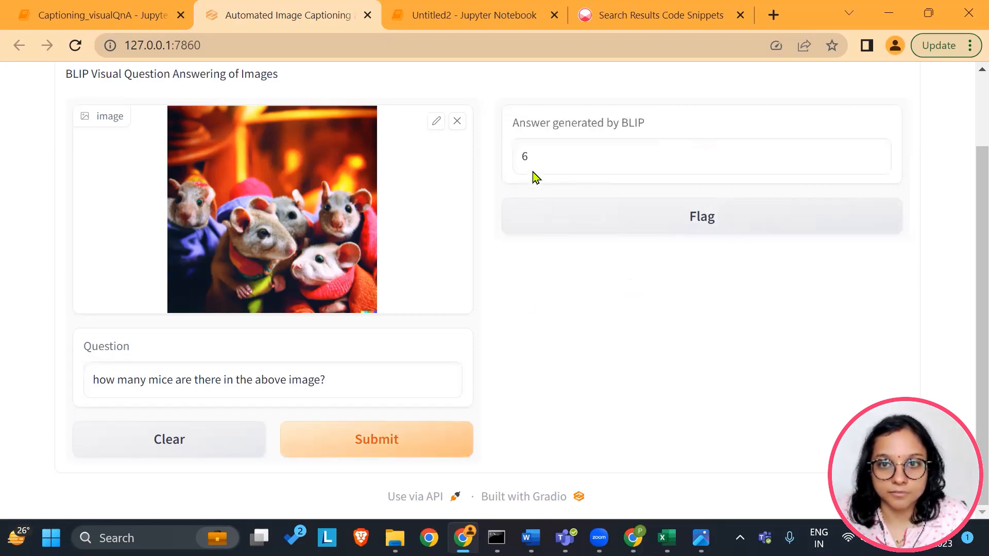
mouse_move(371, 372)
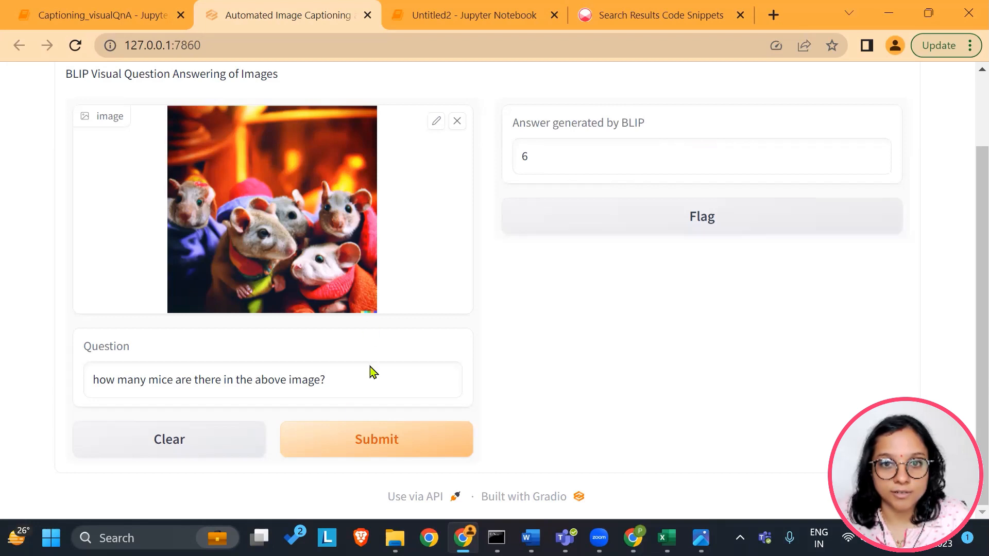
click(168, 438)
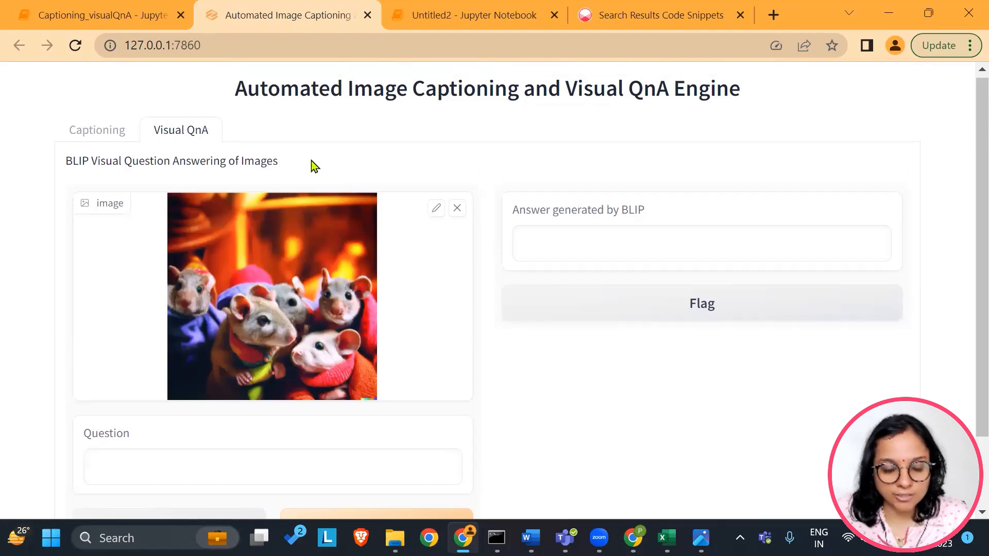
mouse_move(248, 158)
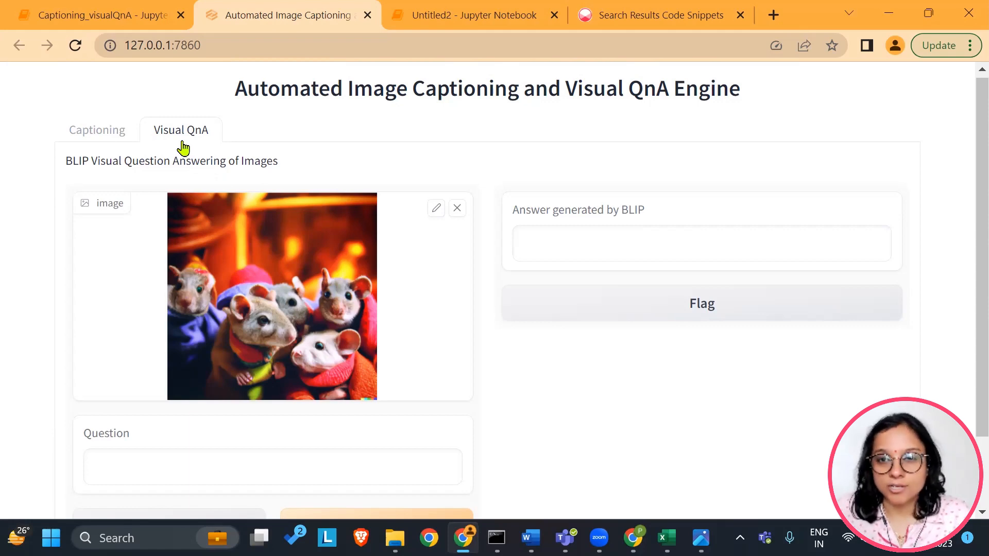
mouse_move(788, 443)
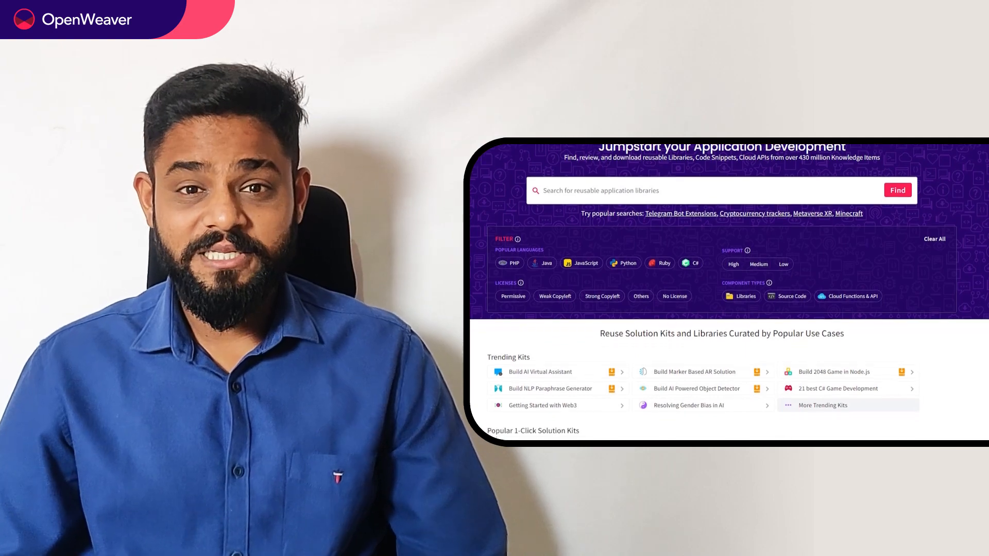
scroll(down, 3)
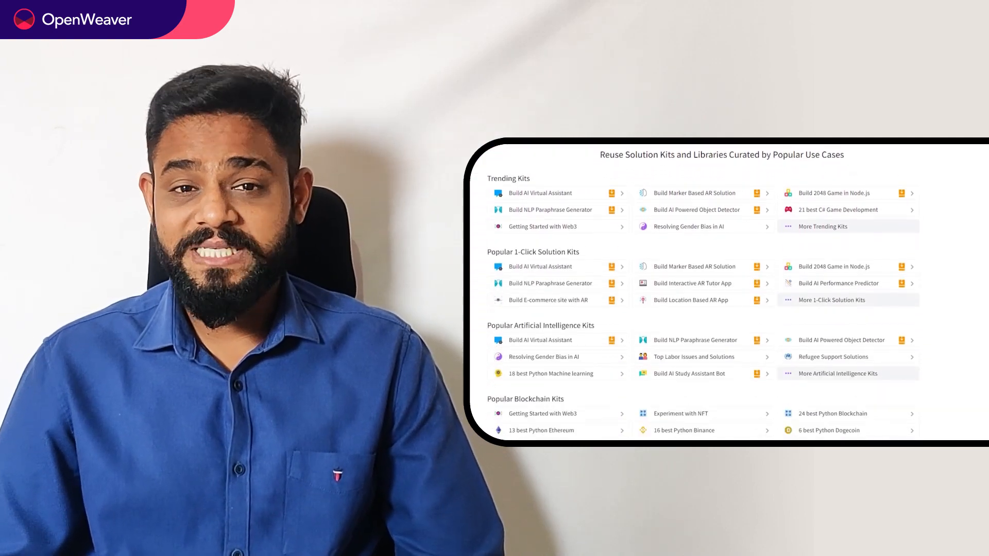
scroll(down, 3)
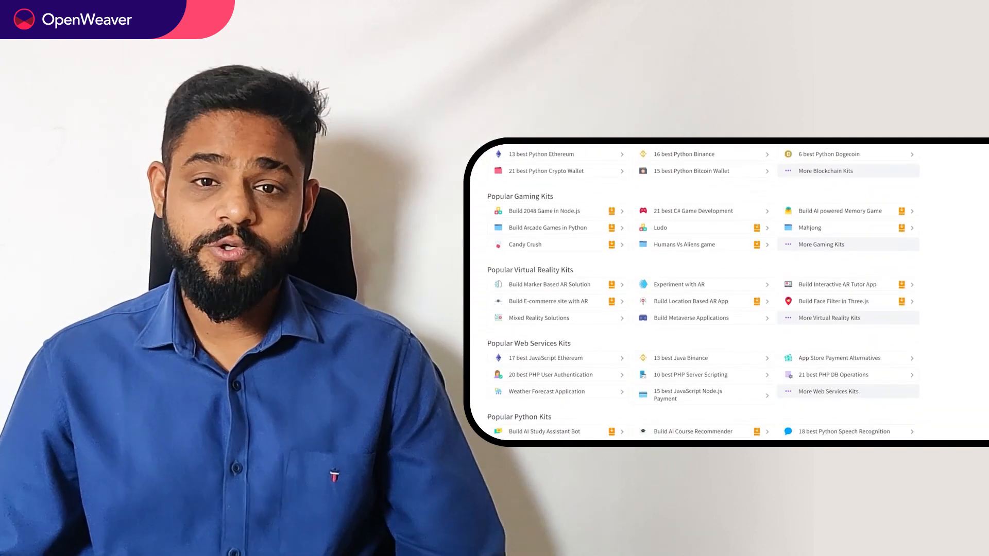
scroll(down, 3)
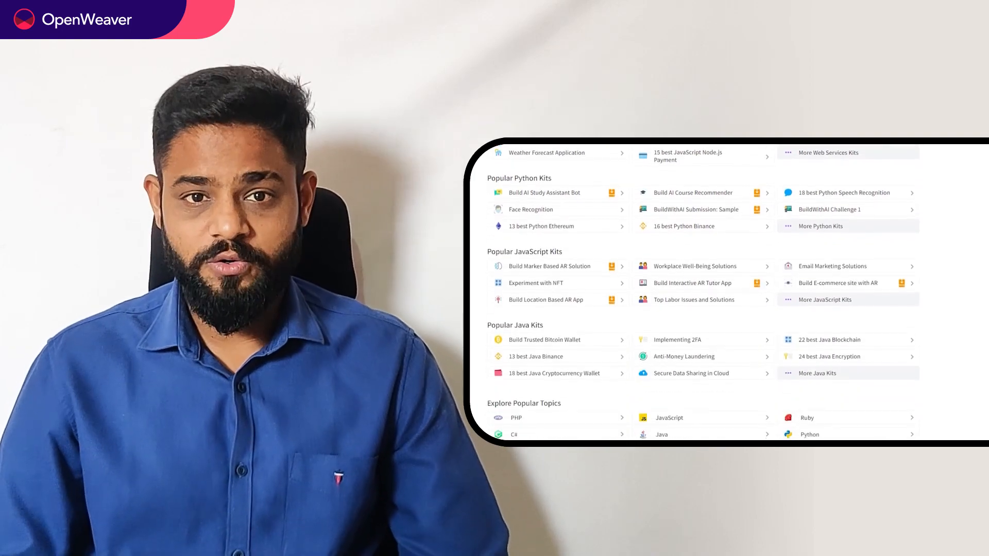
scroll(down, 3)
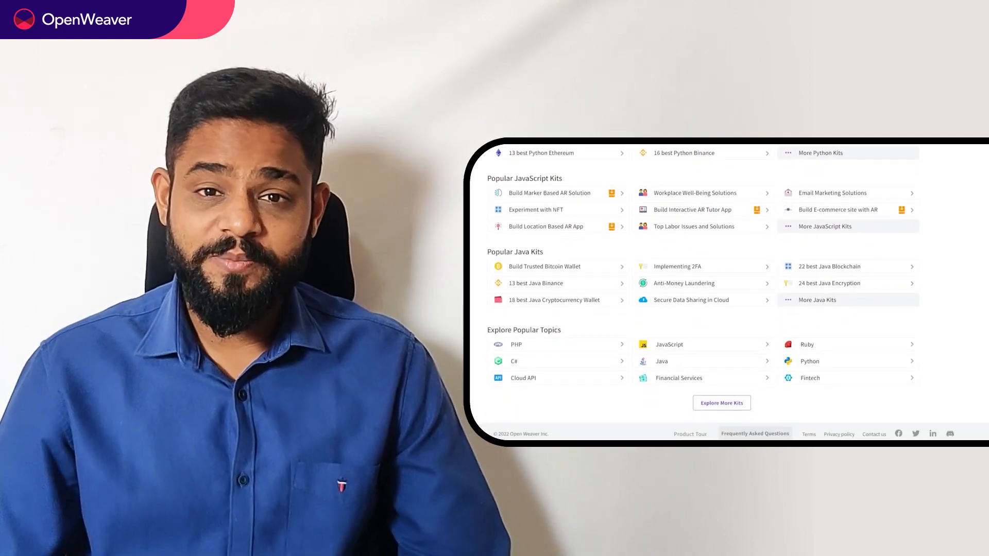